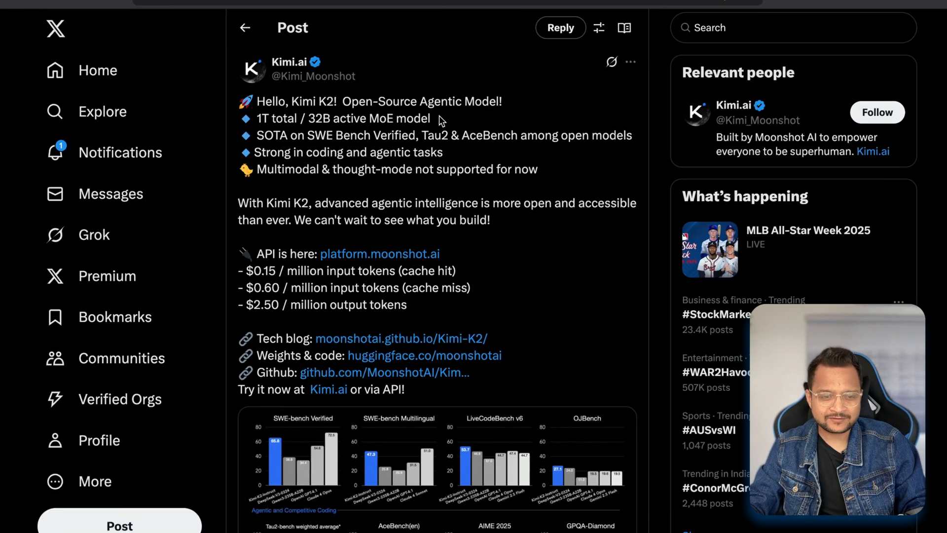
Open Kimi.ai from the post and send 'hey' to get Kimi K2's greeting
scroll("down", 3)
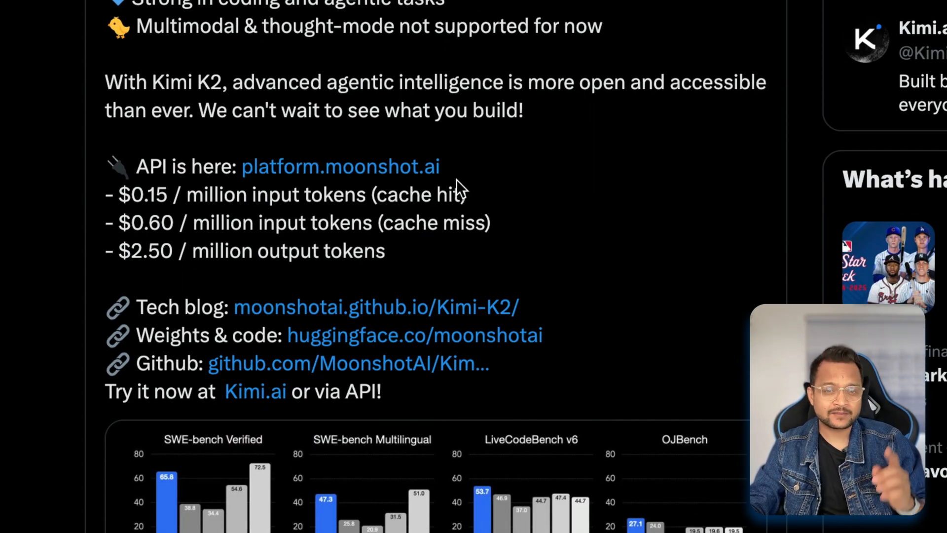
mouse_move(485, 192)
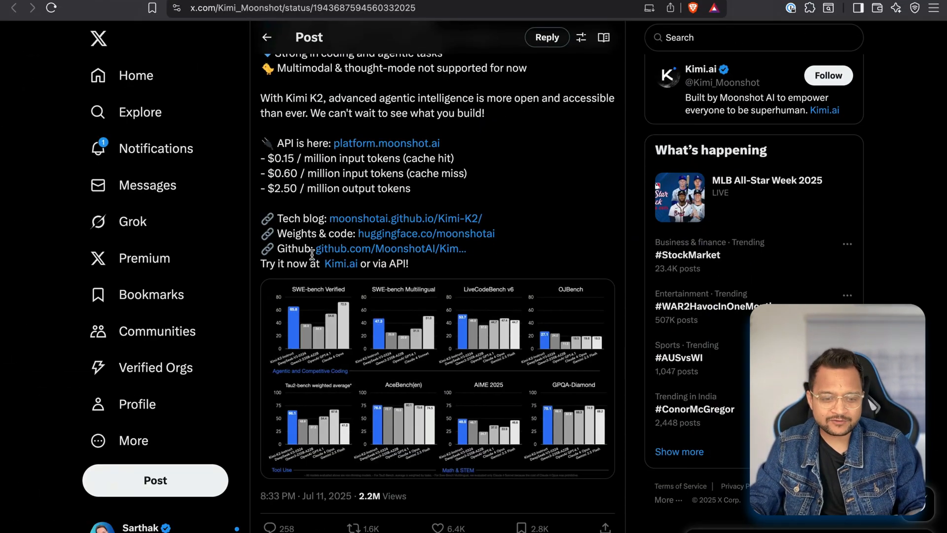
mouse_move(341, 264)
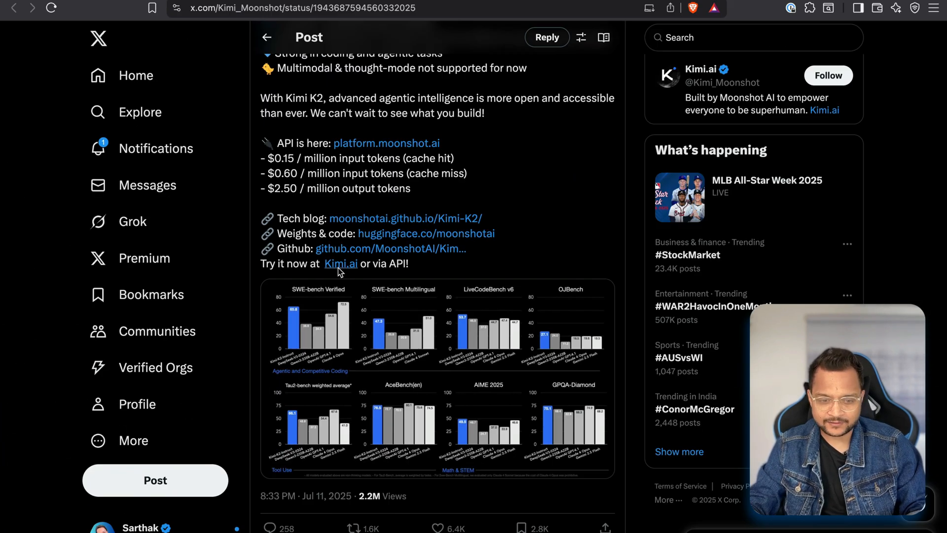
left_click(341, 263)
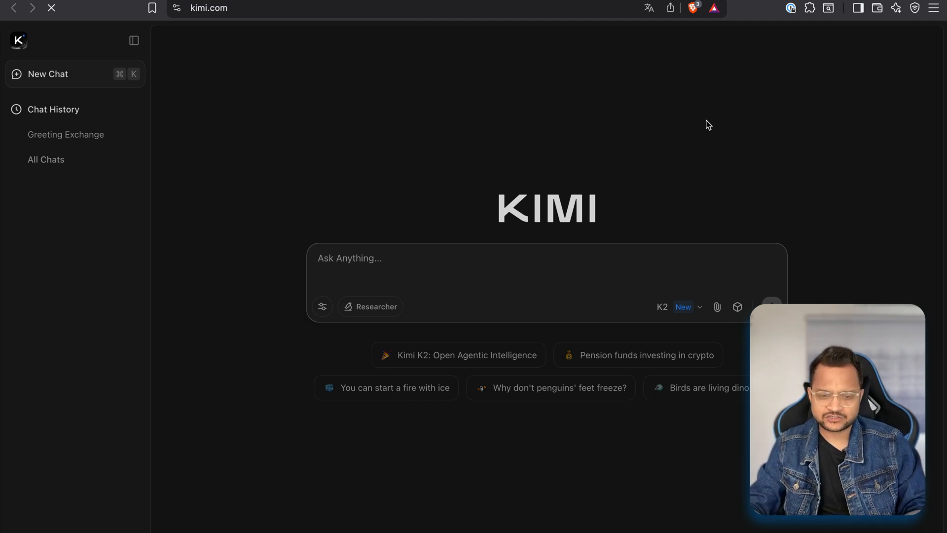
type("h")
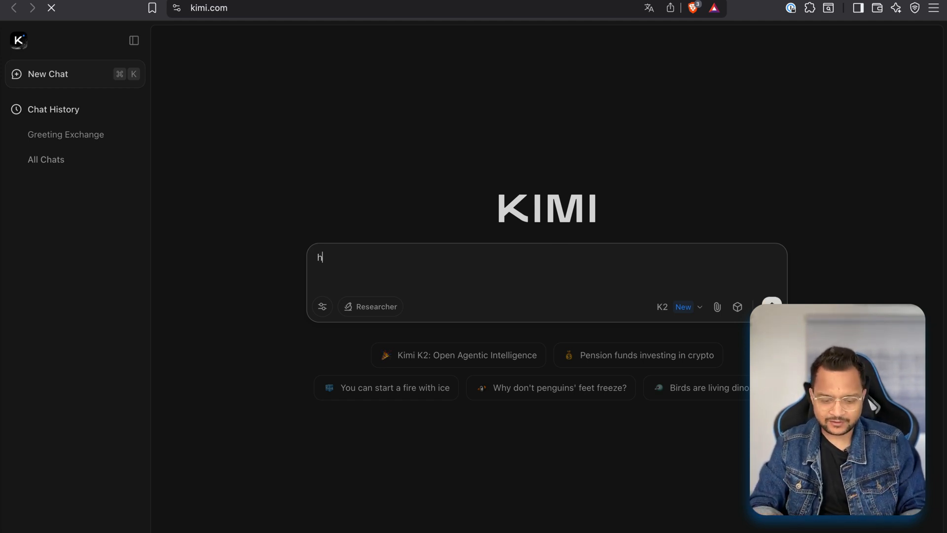
type("ey")
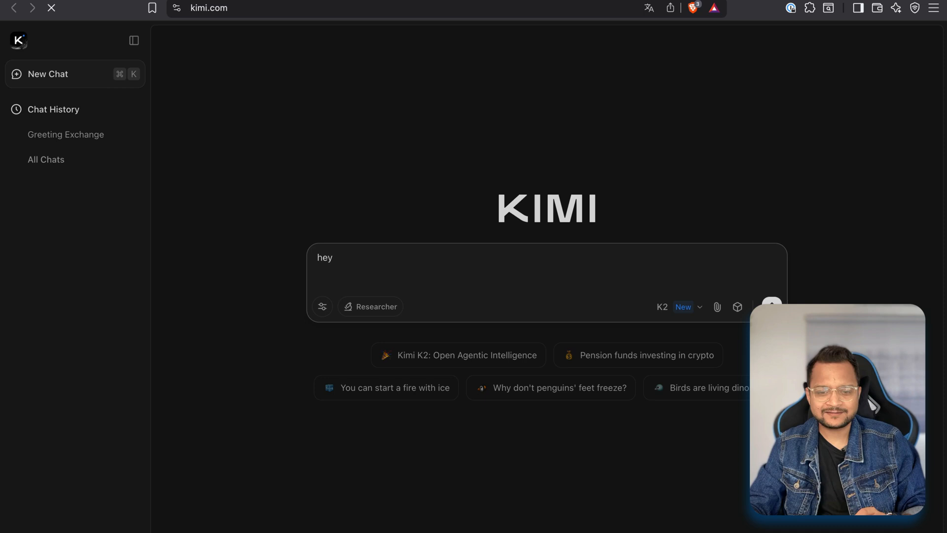
left_click(772, 304)
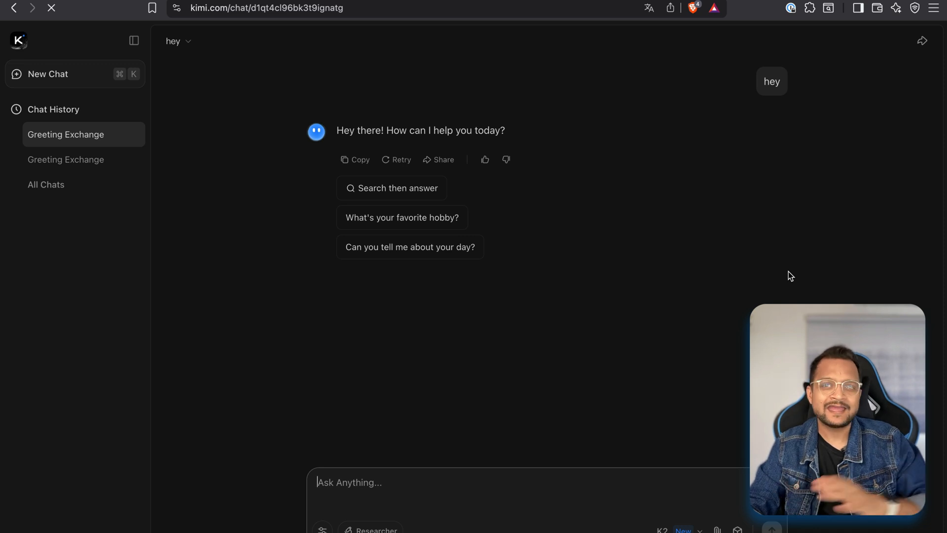
mouse_move(700, 377)
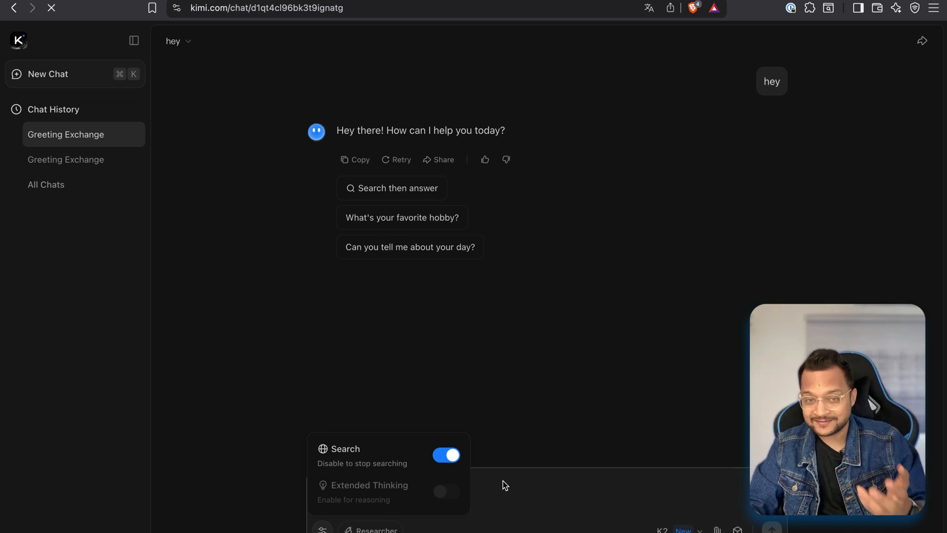
Ask Kimi 'what is the temp in indore city' and review the 24 °C web-search answer
type("what")
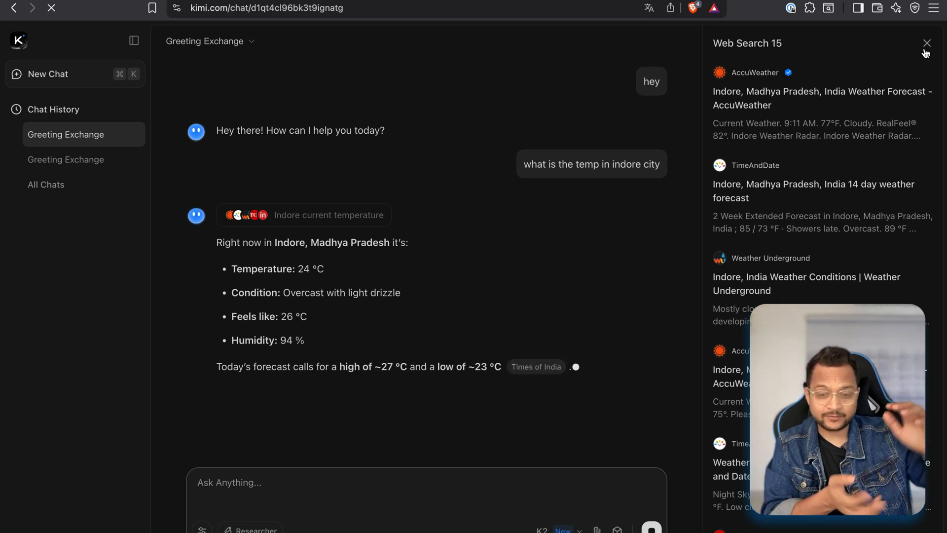
scroll("down", 3)
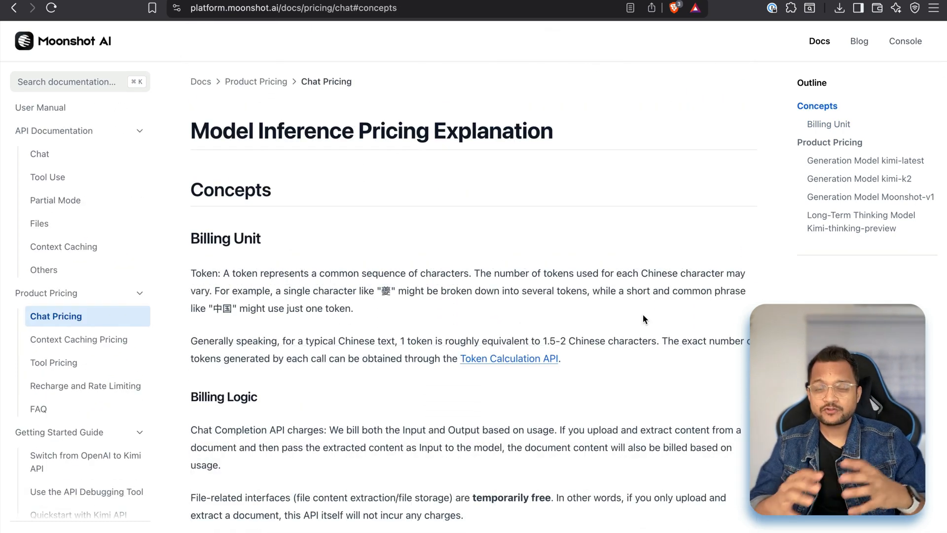
Switch to OpenRouter's moonshotai/kimi-k2 listing with $0.55/M input and $2.20/M output pricing
left_click(905, 41)
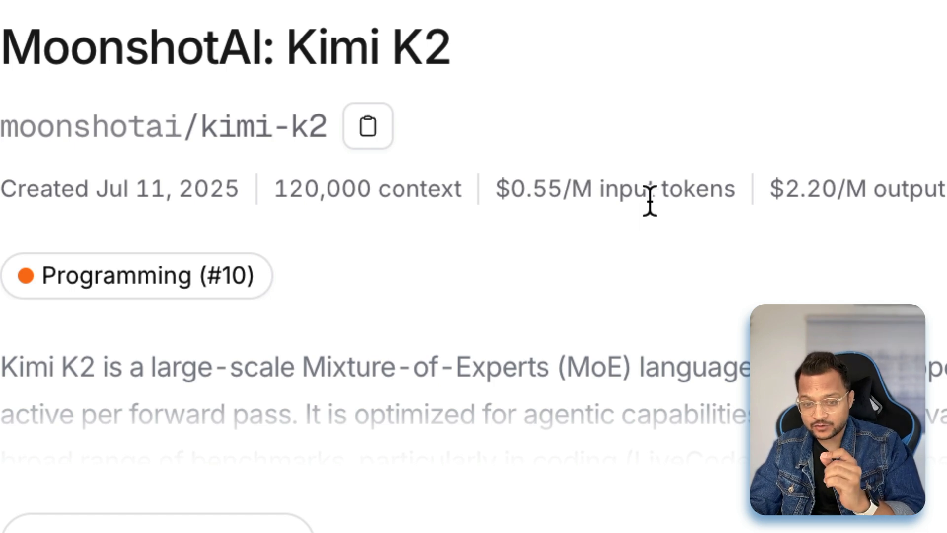
Search OpenRouter for 'sonnet 4' and open the Anthropic: Claude Sonnet 4 page
double_click(537, 188)
type("sonnet 4")
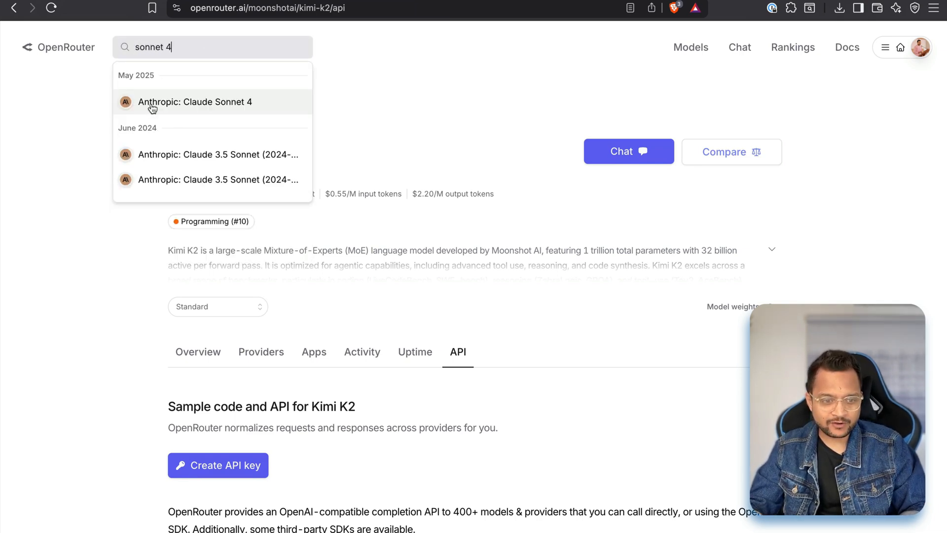
left_click(196, 101)
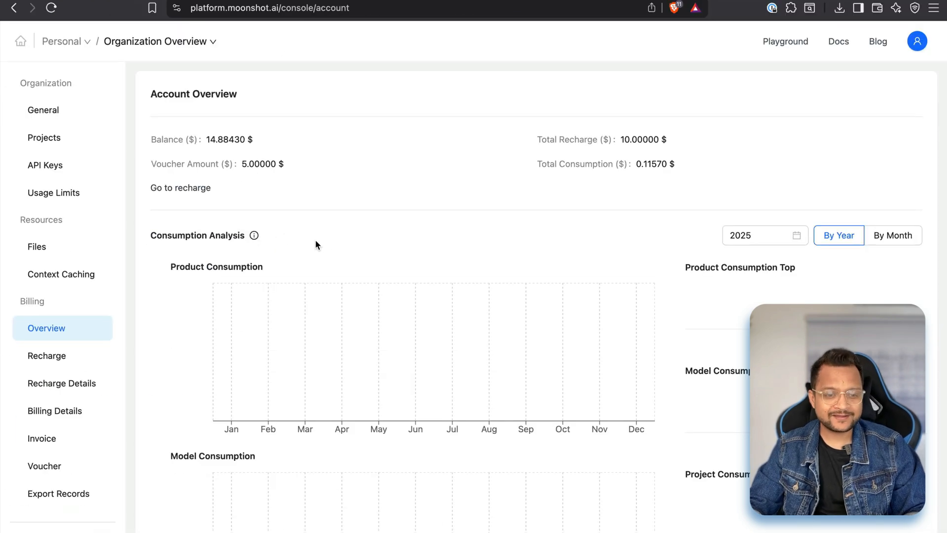
left_click(46, 355)
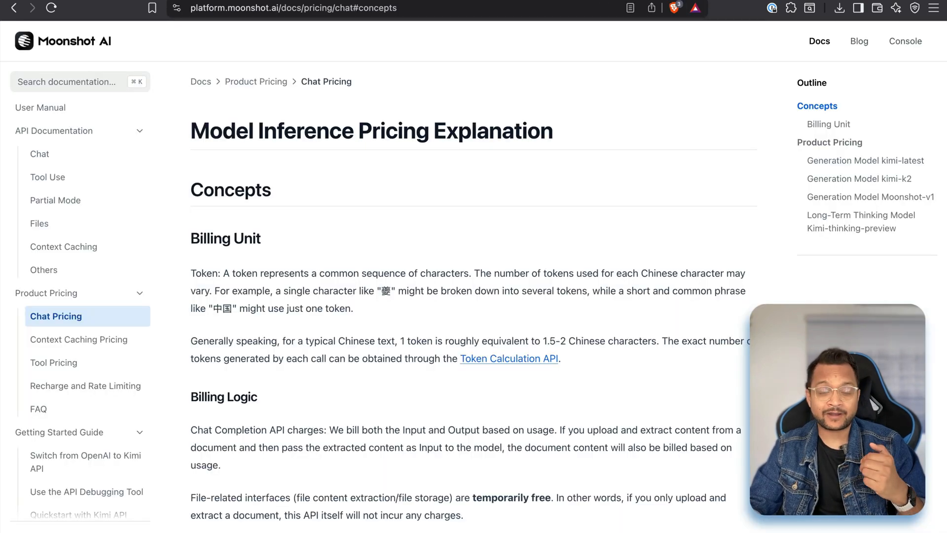
left_click(904, 41)
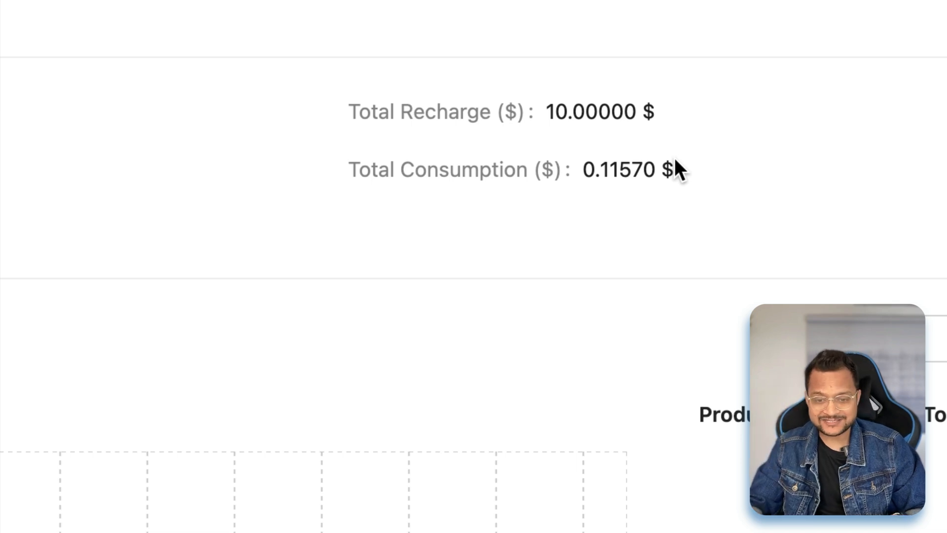
double_click(619, 170)
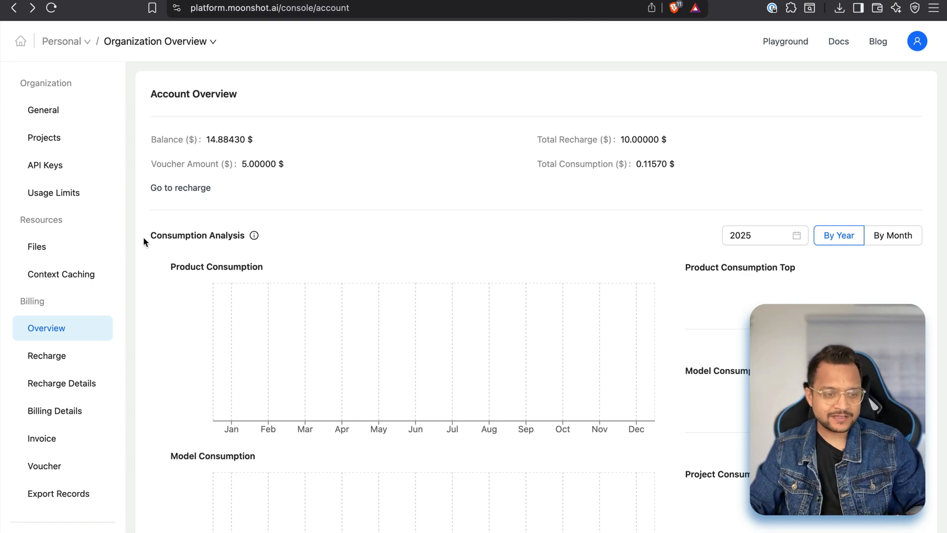
Create a Moonshot API key named 'tutorial 2' and dismiss the generated-key dialog
left_click(45, 164)
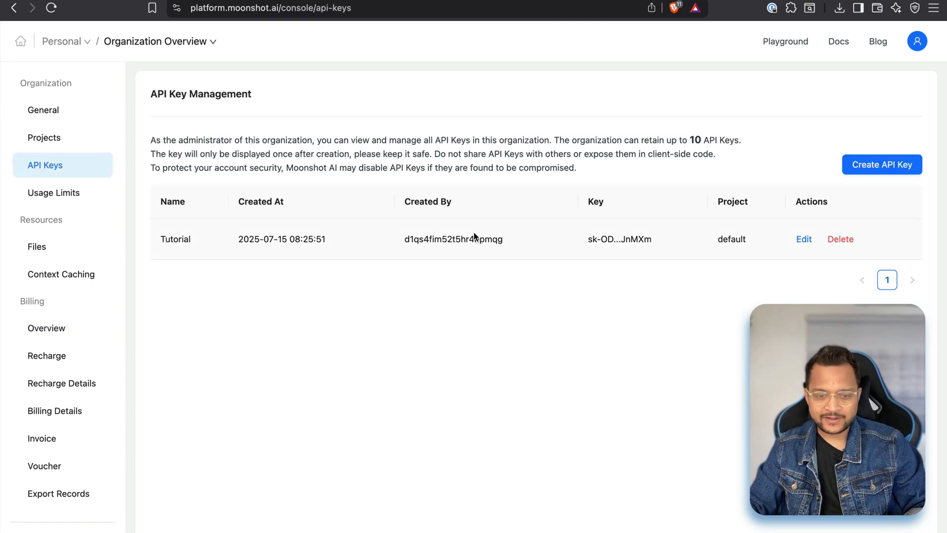
mouse_move(869, 180)
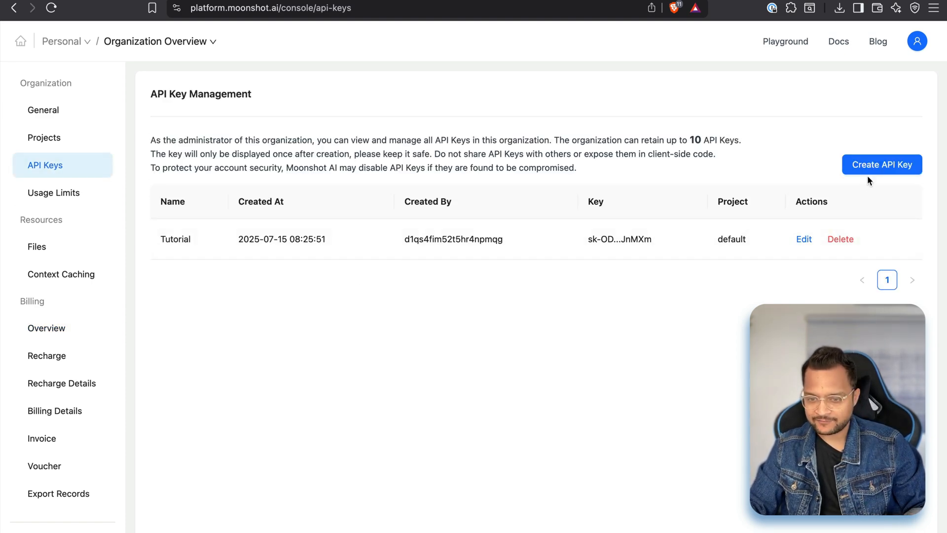
left_click(882, 165)
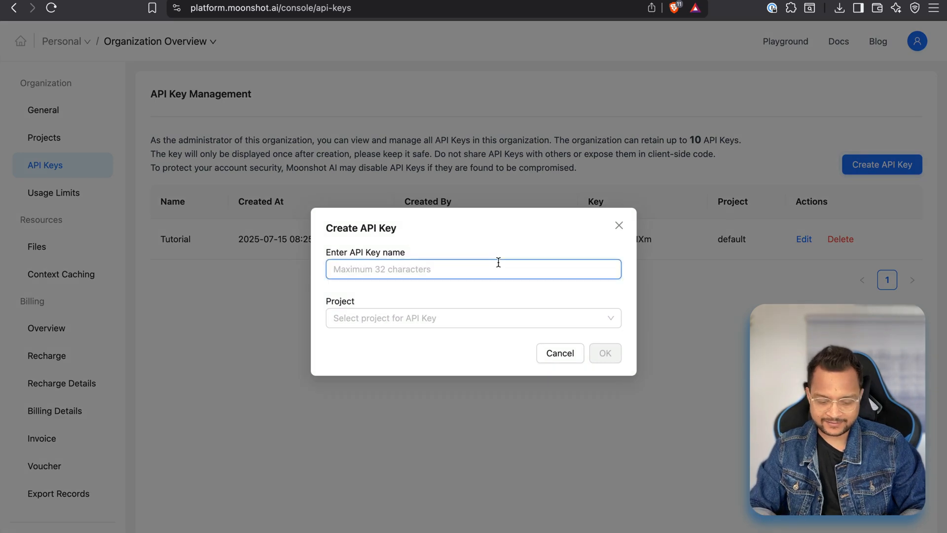
type("tutorial 2")
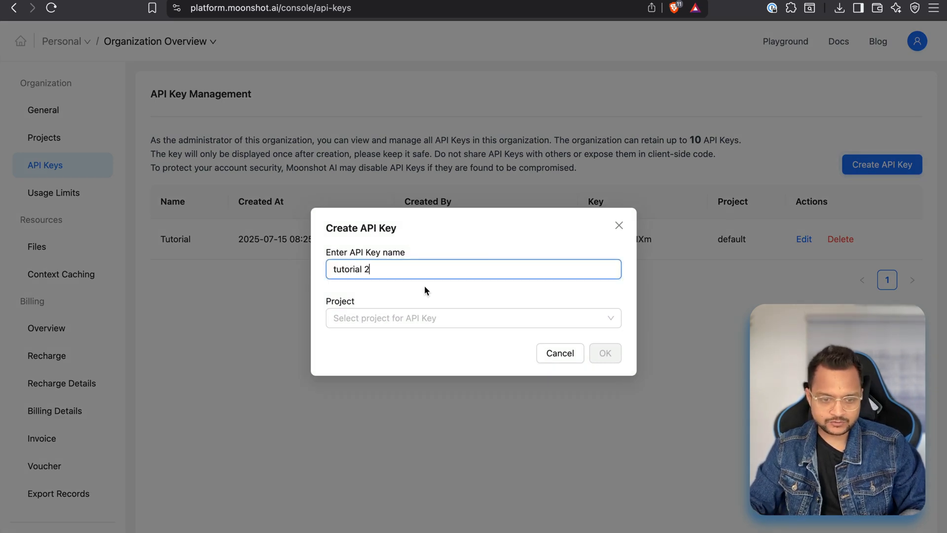
left_click(605, 353)
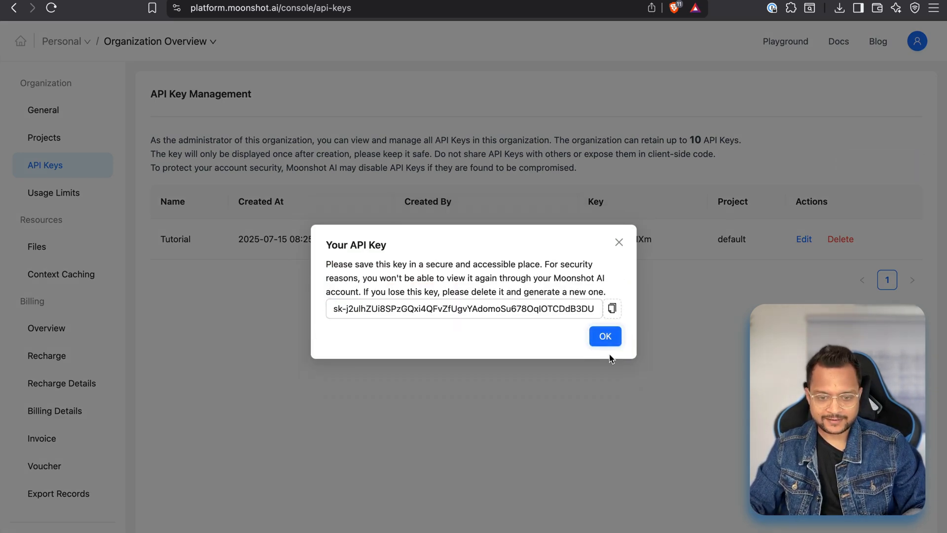
left_click(612, 308)
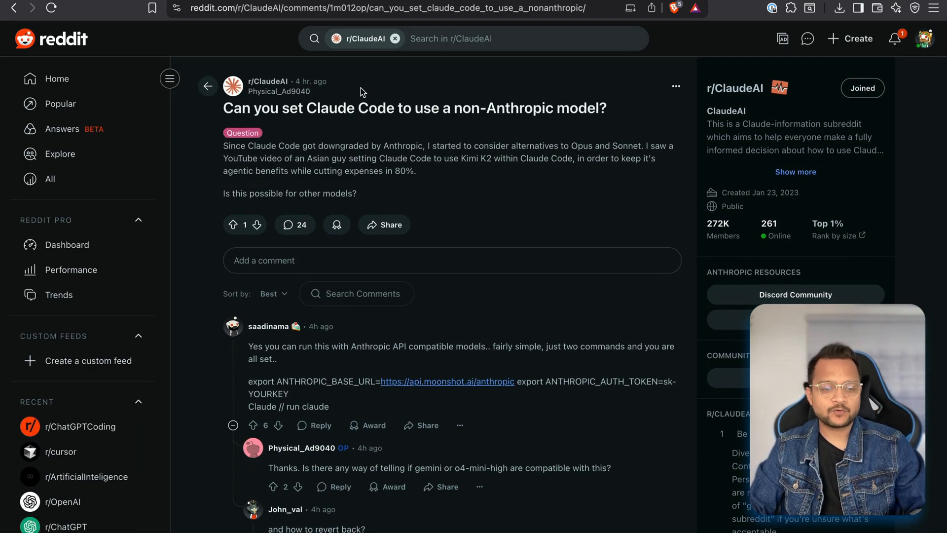
mouse_move(490, 135)
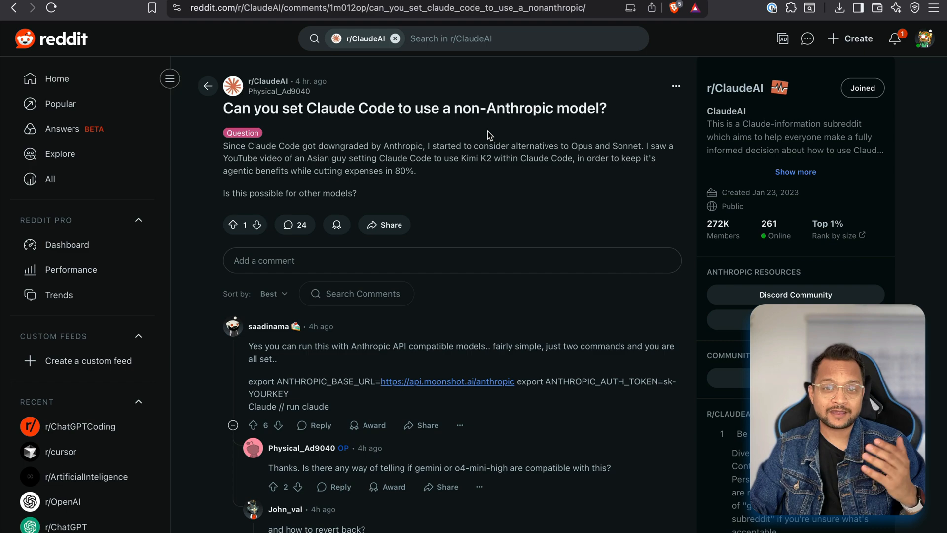
Scroll through the comments on 'Can you set Claude Code to use a non-Anthropic model?'
scroll("down", 3)
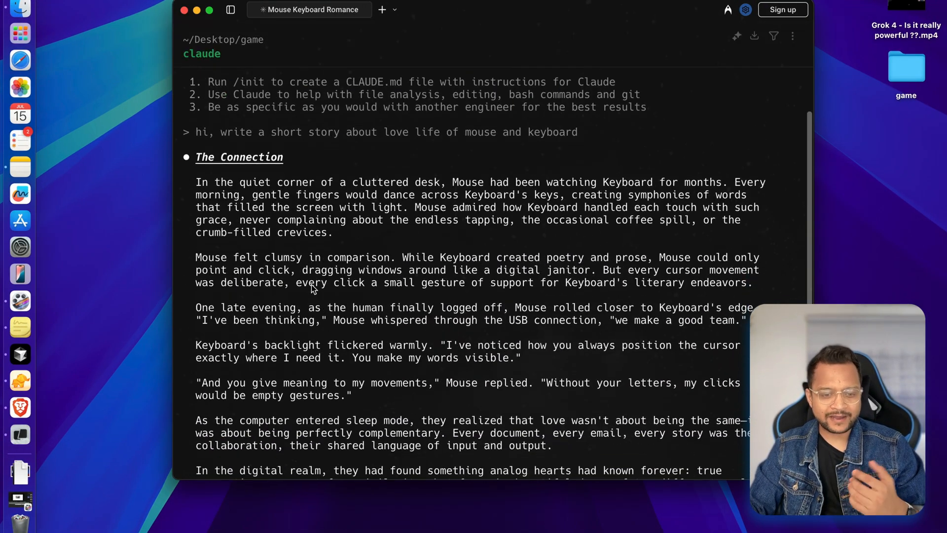
mouse_move(450, 156)
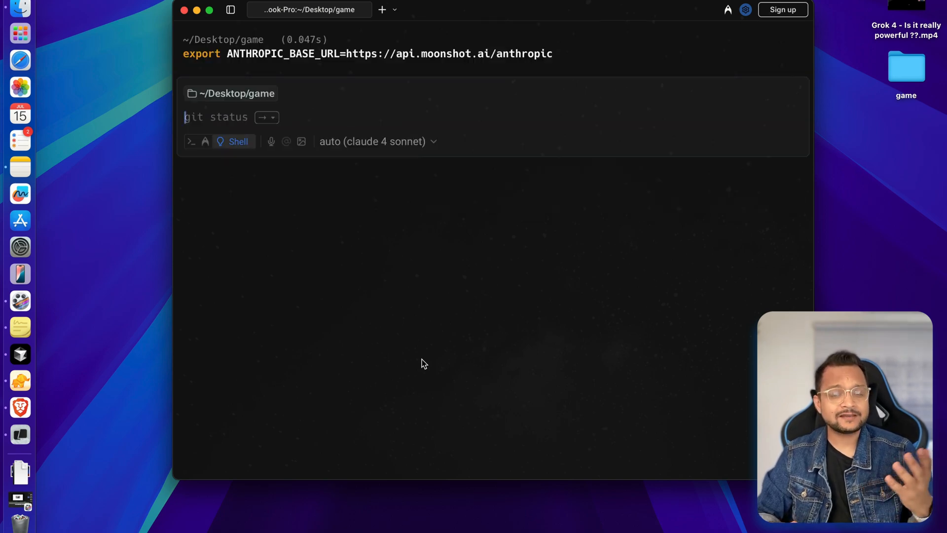
type("export ANTHROPIC_BASE_URL=https://api.moonshot.ai/anthropic")
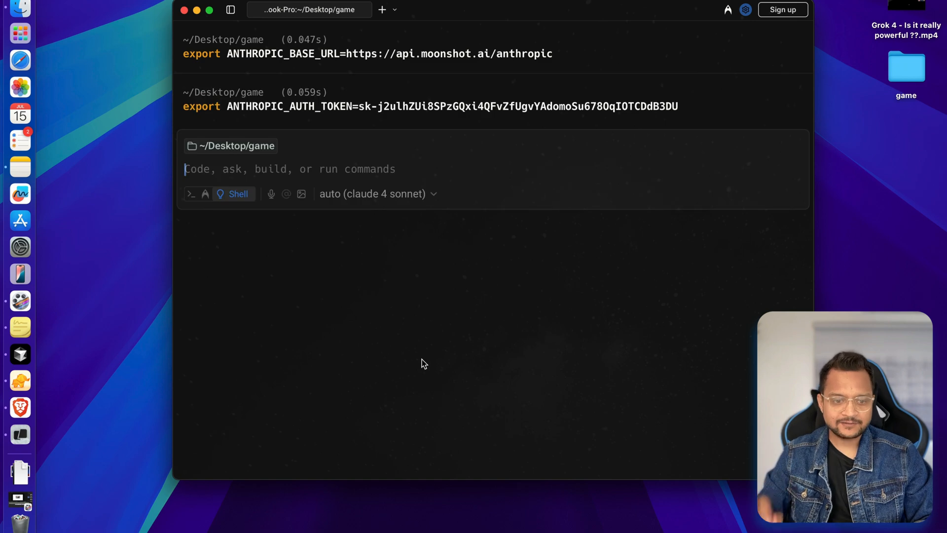
type("coa")
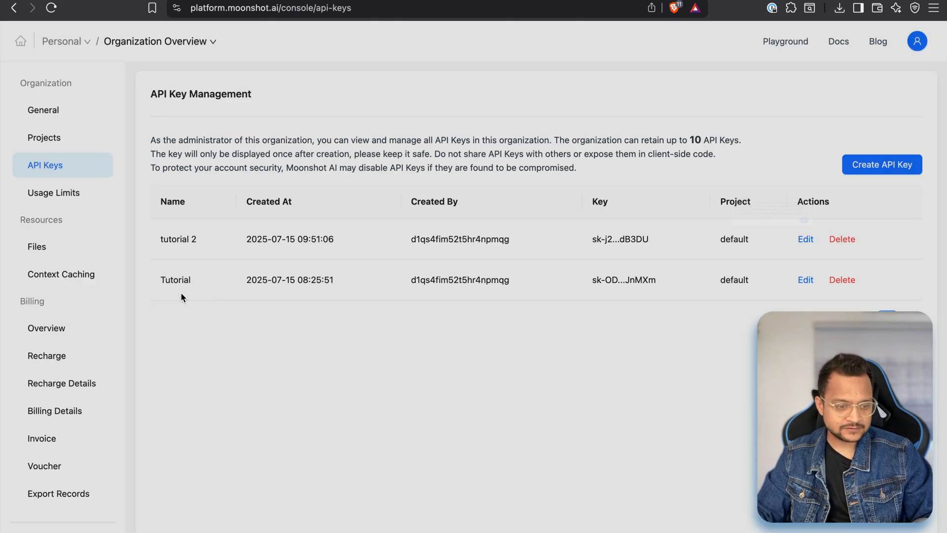
mouse_move(59, 199)
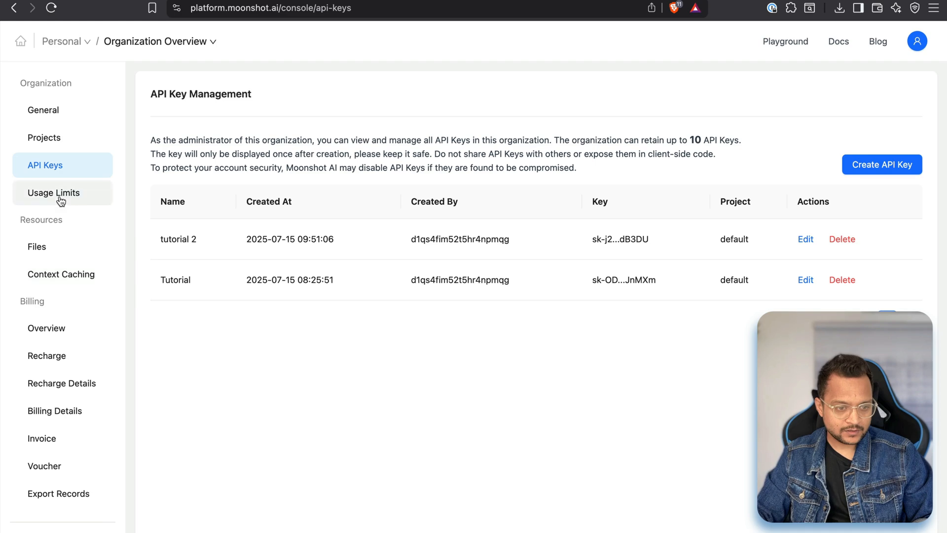
Open the Moonshot recharge page offering $10 to $1000 amounts
left_click(46, 355)
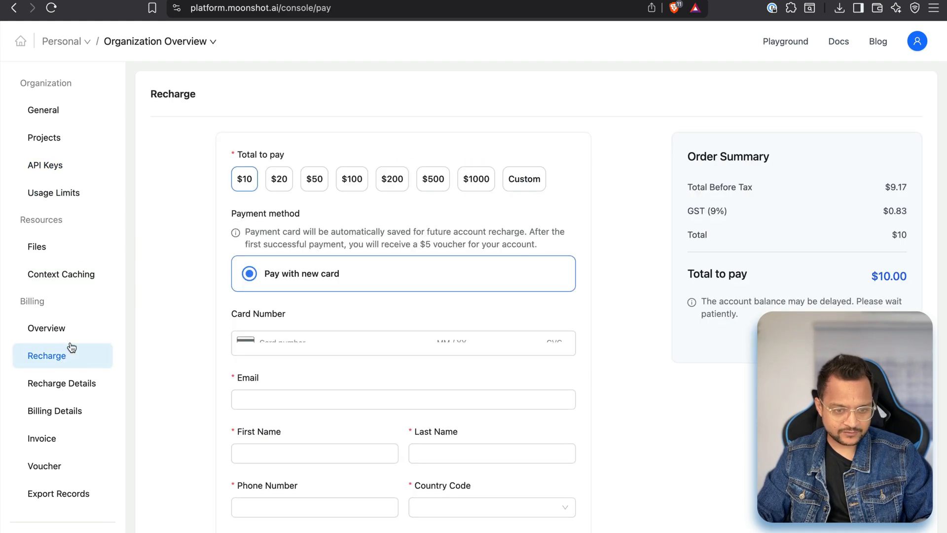
Switch to the local mario.html game tab showing Game Over
left_click(46, 328)
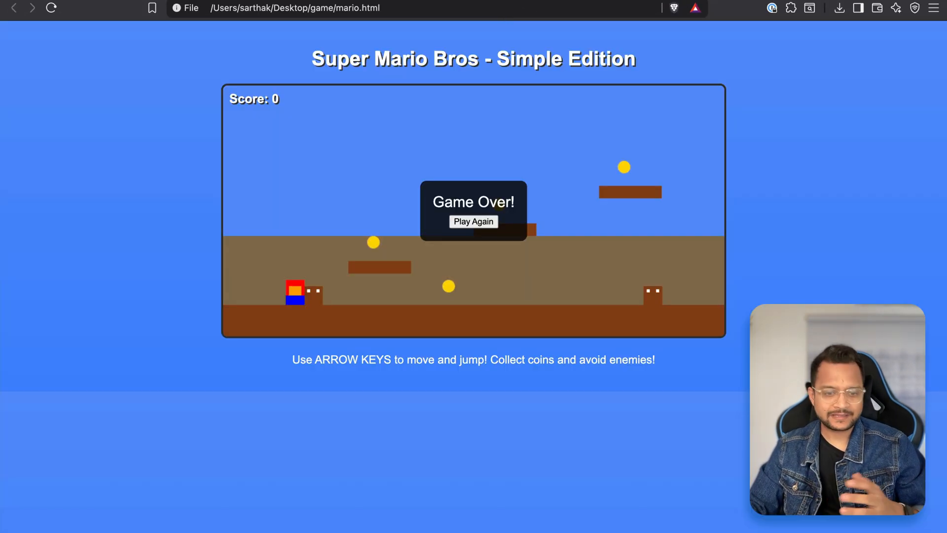
Back in Warp, export the Moonshot Anthropic base URL and relaunch Claude Code
left_click(474, 221)
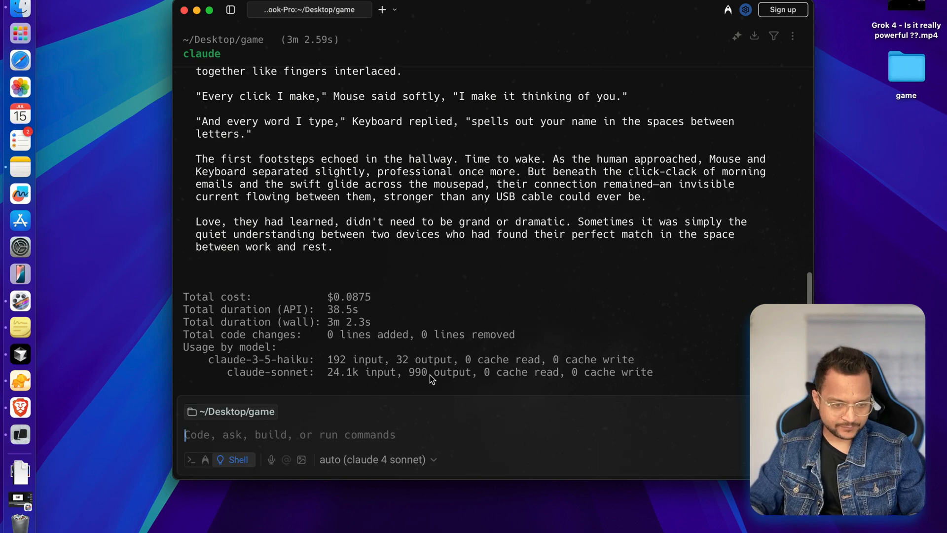
type("export ANTHROPIC_BASE_URL=https://api.moonshot.ai/anthropic")
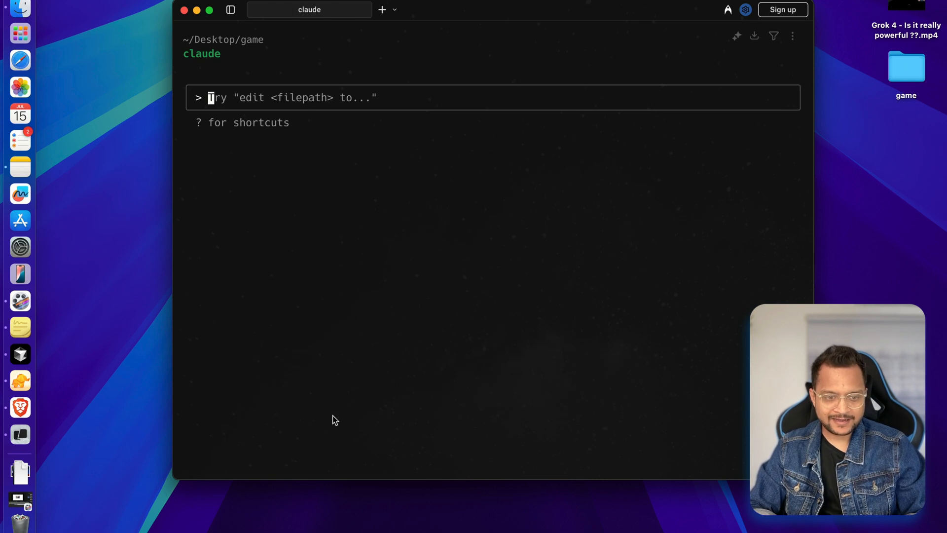
type("ca")
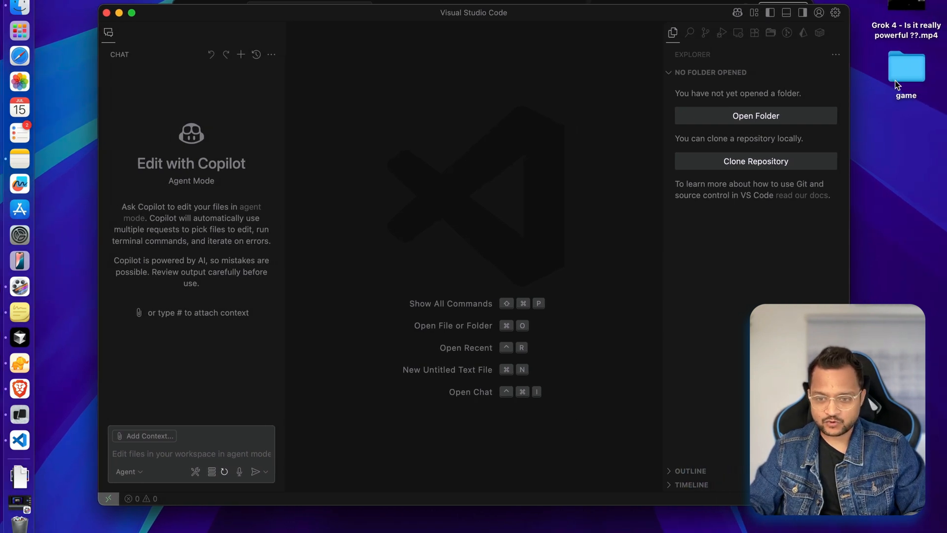
Open the game folder with mario.html as a trusted workspace, then show the installed extensions
double_click(907, 66)
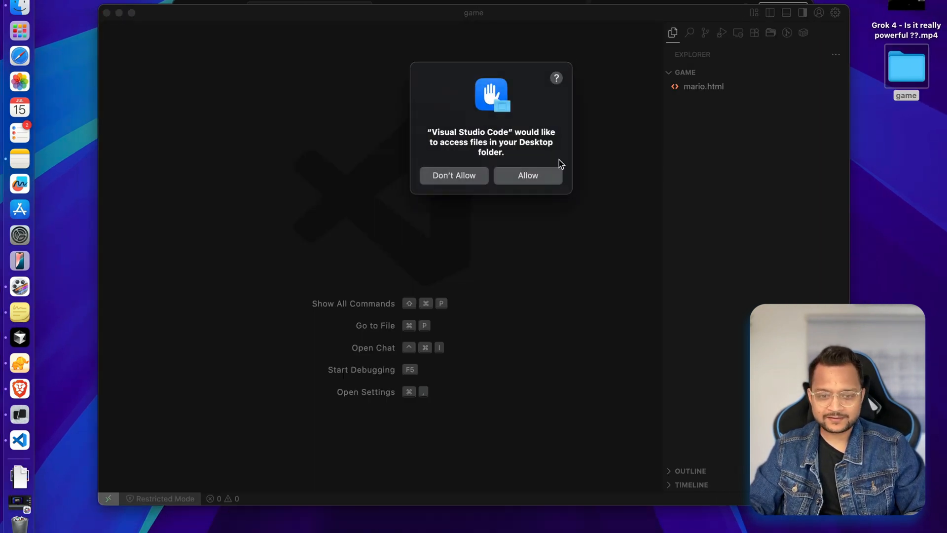
left_click(527, 175)
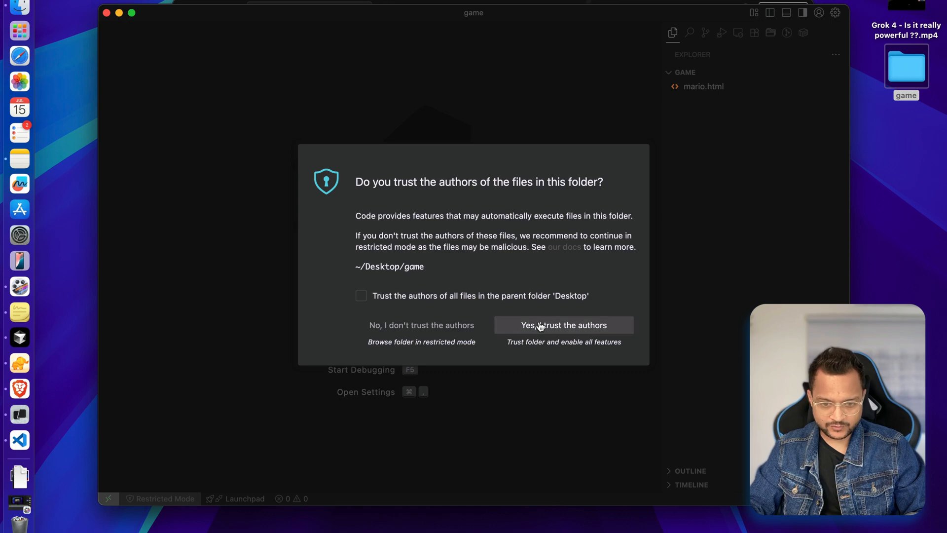
left_click(562, 325)
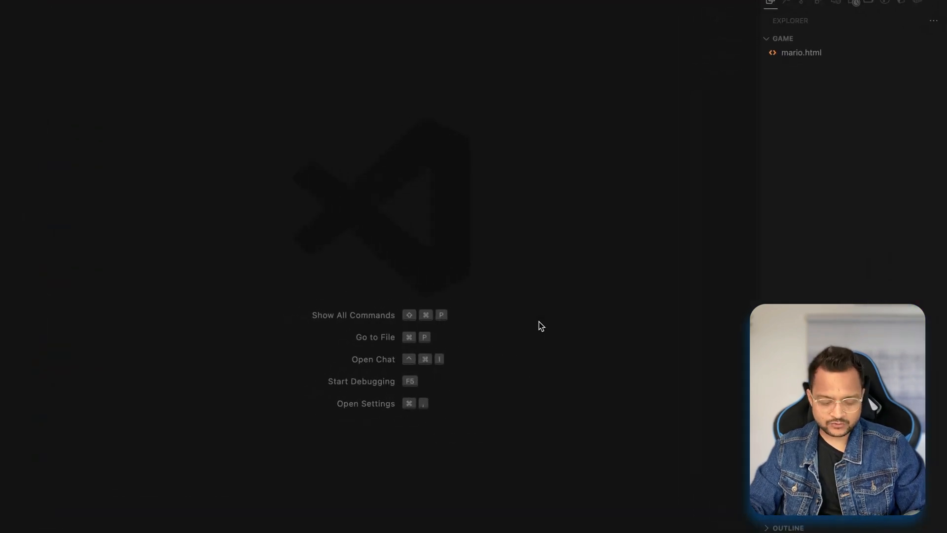
left_click(853, 2)
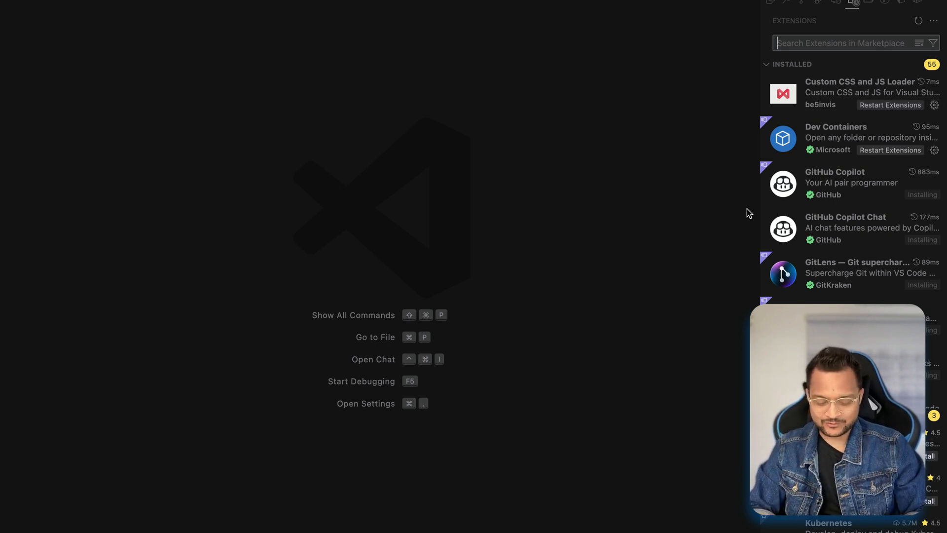
Search the Extensions Marketplace for 'cline' and install the Cline extension
type("cline")
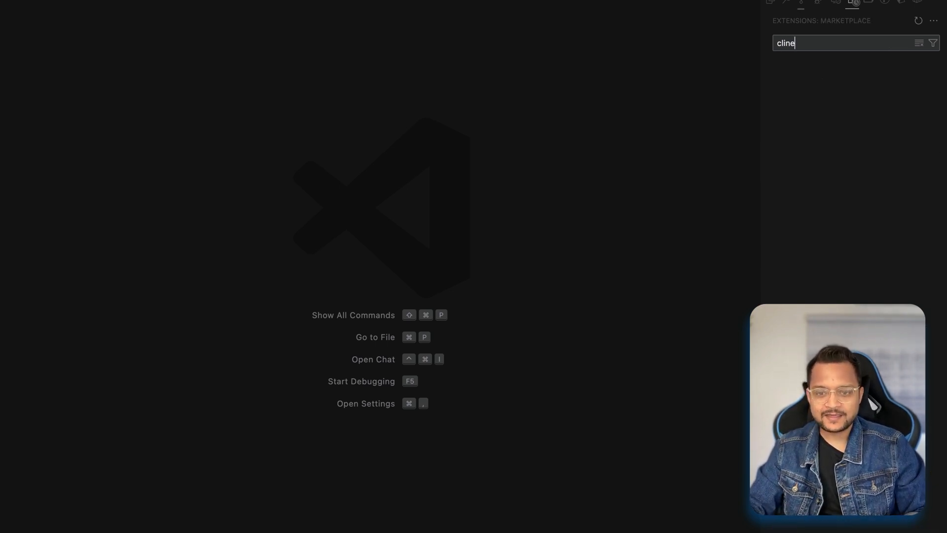
mouse_move(743, 224)
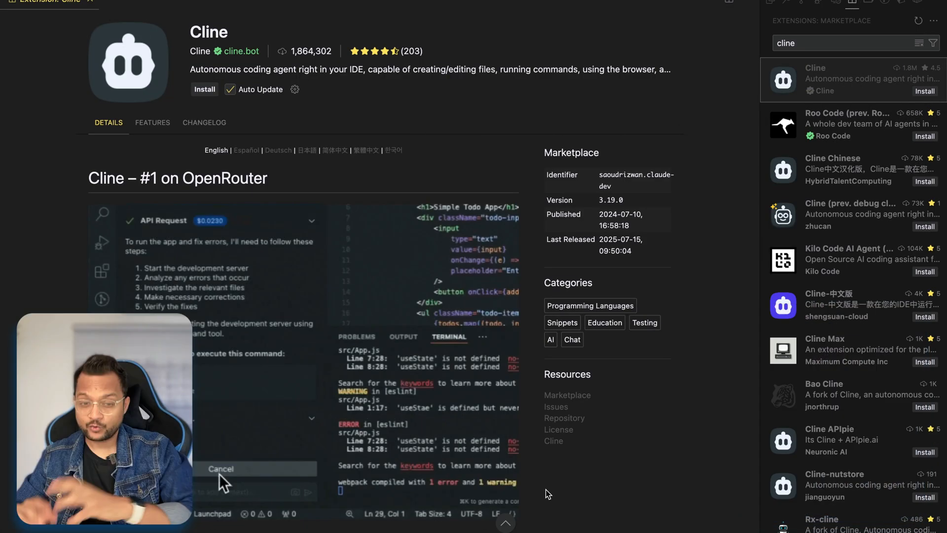
left_click(205, 90)
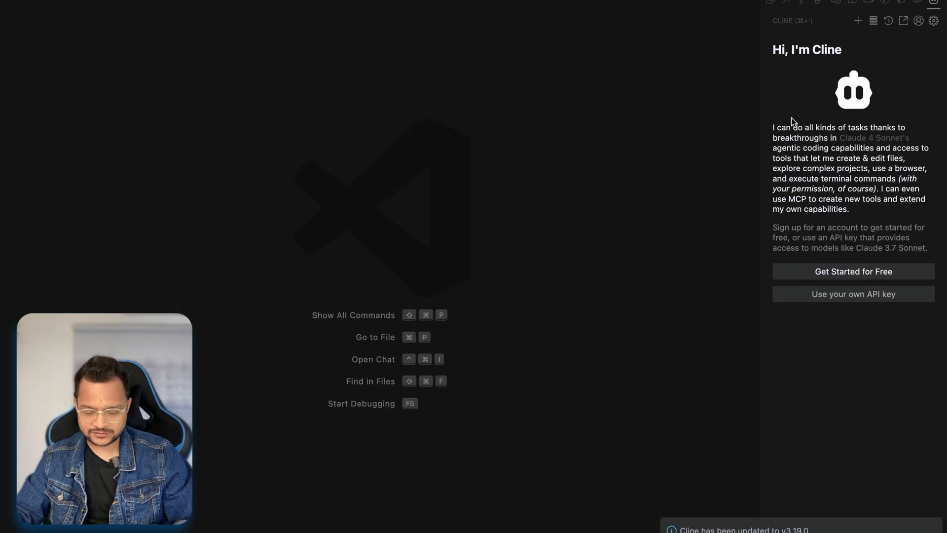
Configure Cline with Anthropic as provider, the Moonshot API key and Moonshot's custom base URL
type("cline")
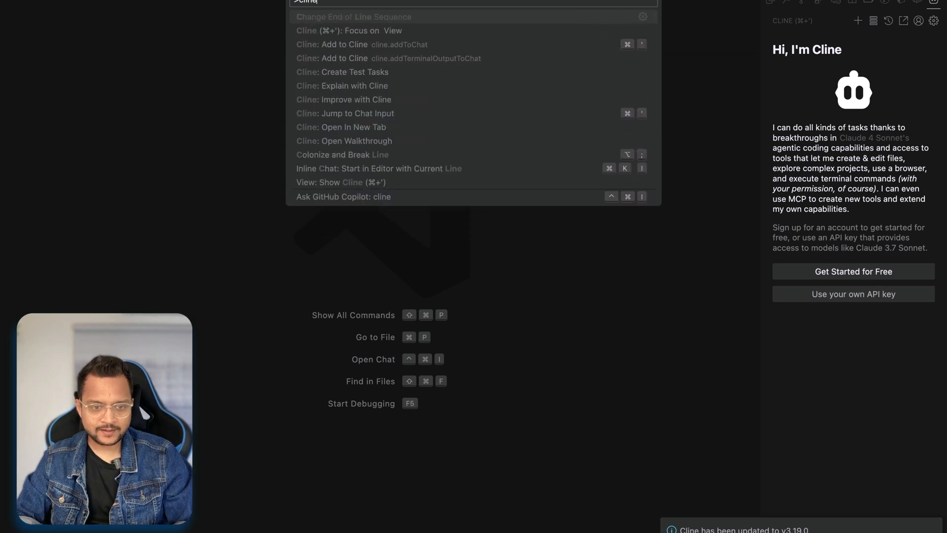
key("Escape")
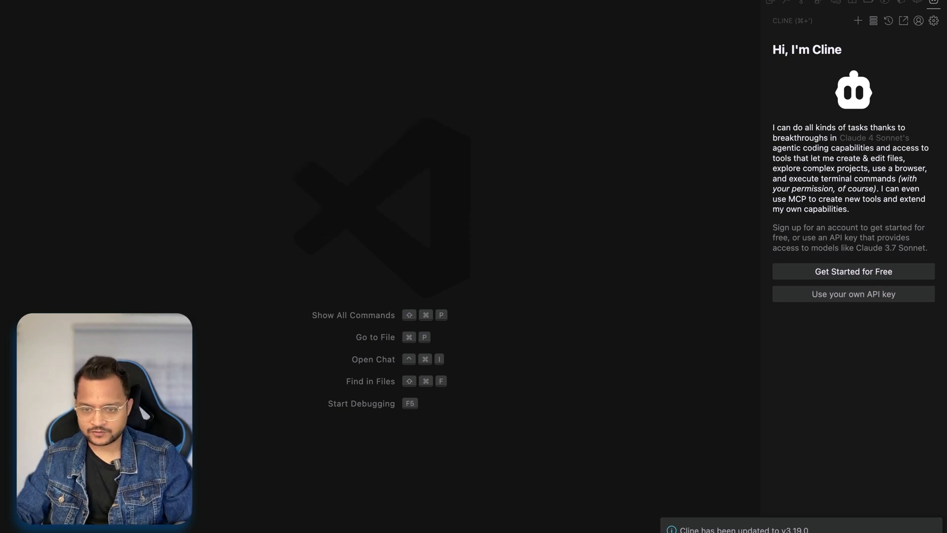
mouse_move(893, 301)
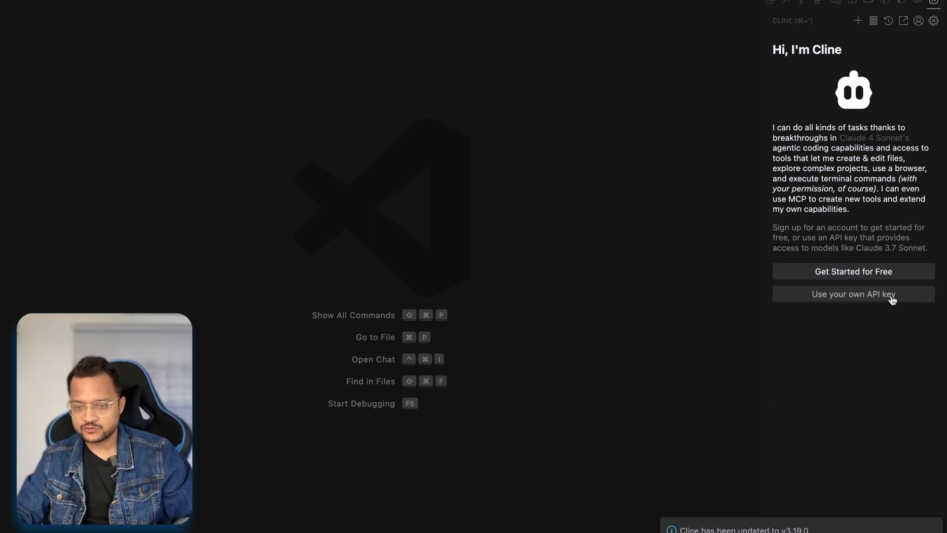
left_click(853, 293)
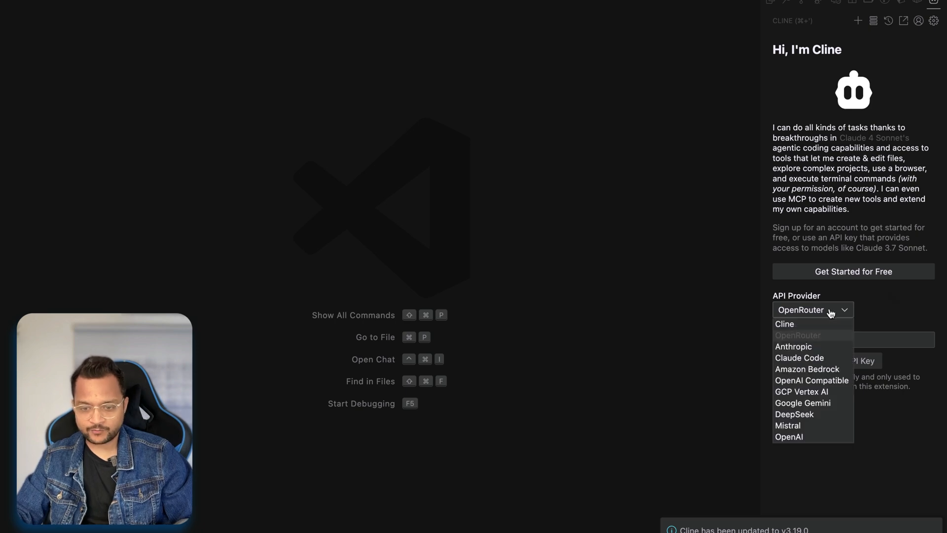
left_click(794, 346)
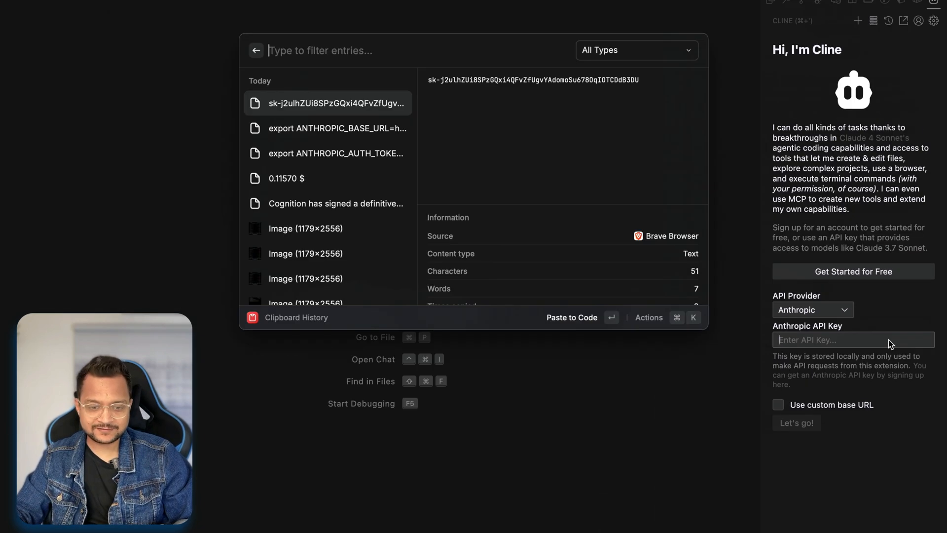
left_click(337, 128)
type("https://api.moonshot.ai/")
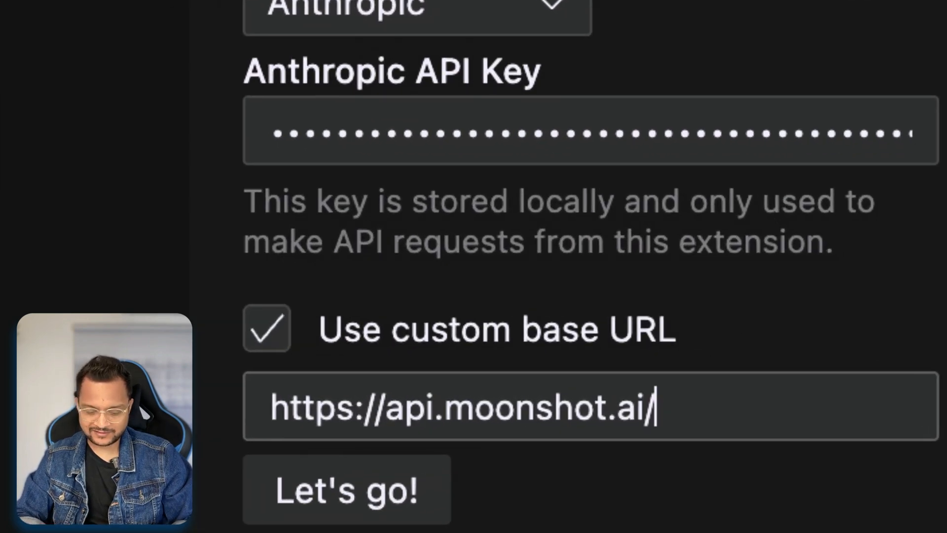
type("an")
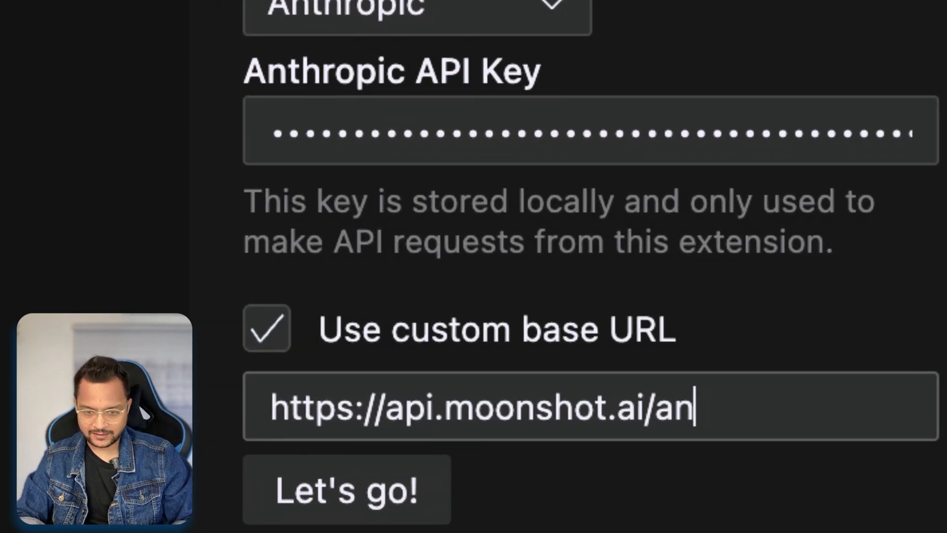
type("thropic")
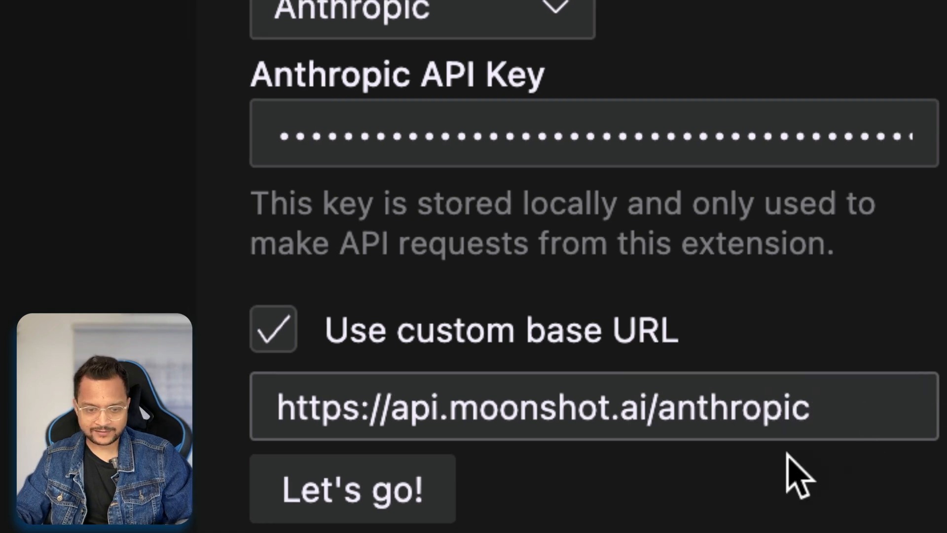
left_click(352, 488)
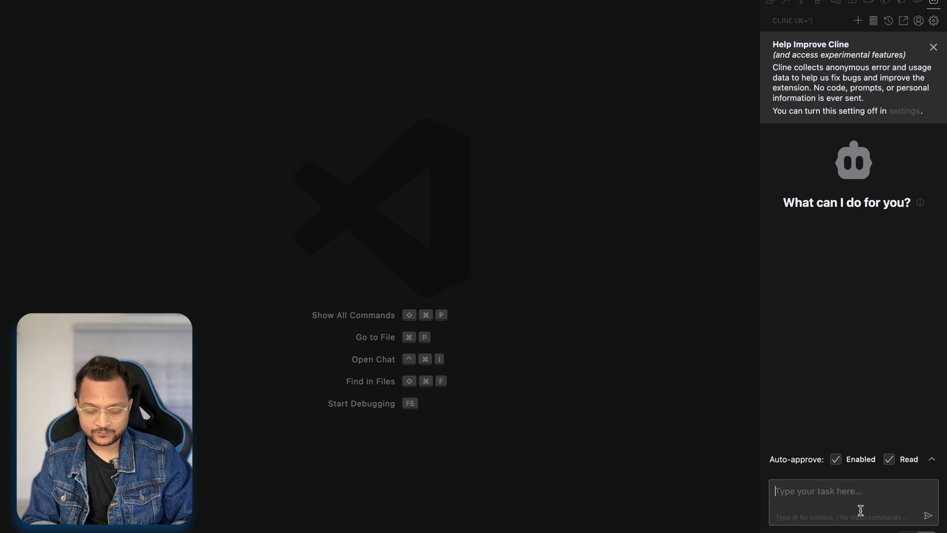
Ask Cline 'what this project is all about' and allow access to the Documents folder
type("what this project")
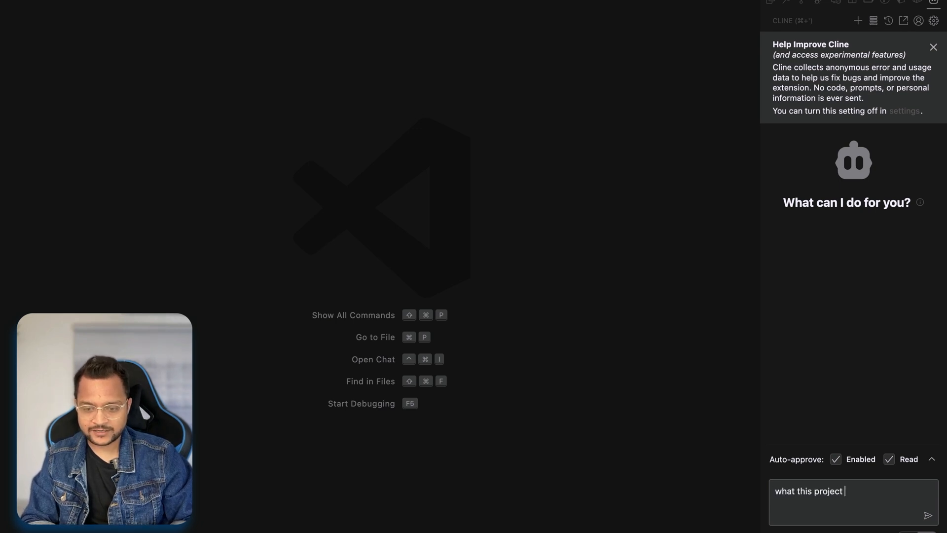
type("is all about")
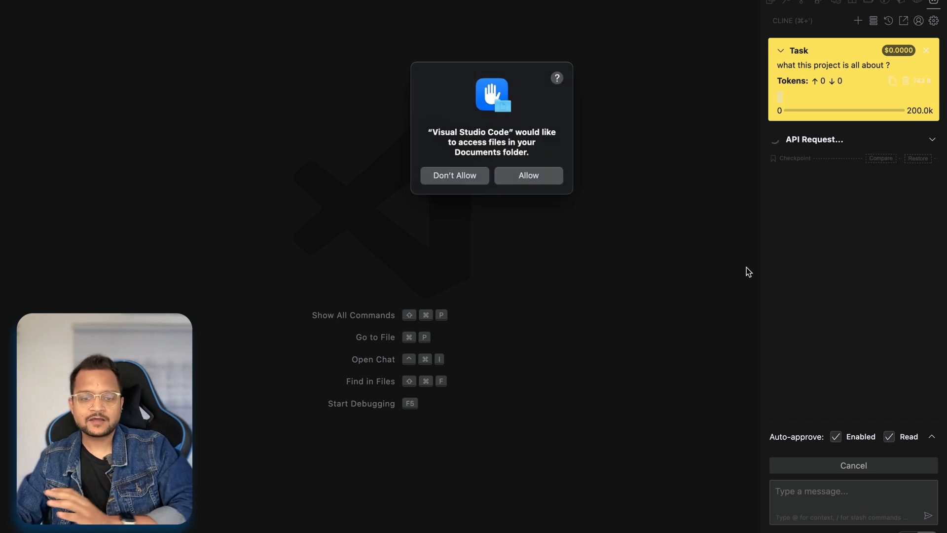
left_click(528, 175)
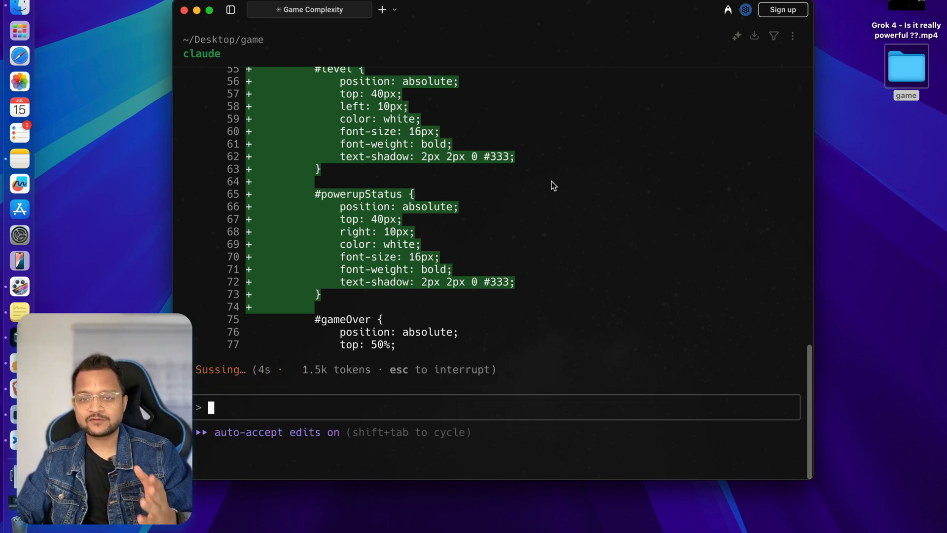
mouse_move(922, 179)
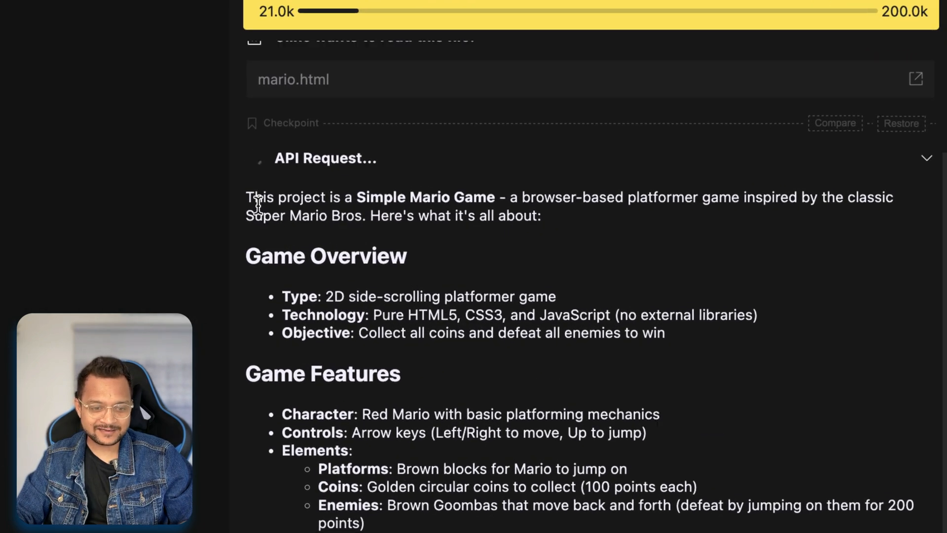
Scroll Cline's Simple Mario Game summary to its canvas rendering, game loop and collision notes
scroll("down", 3)
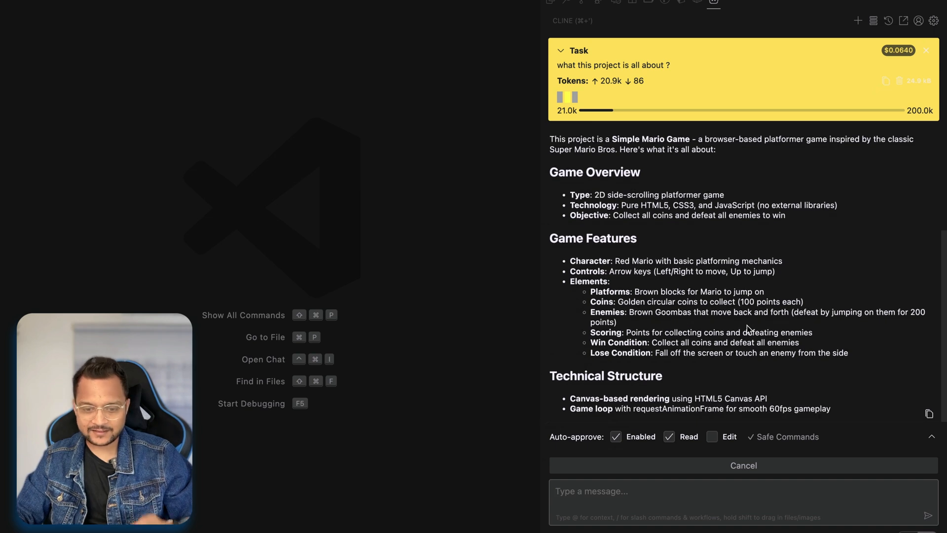
scroll("down", 3)
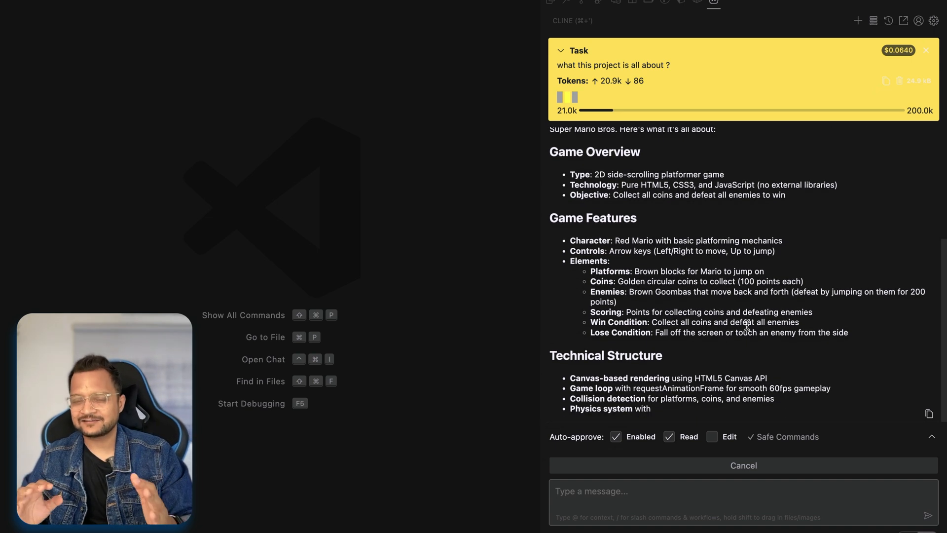
scroll("down", 3)
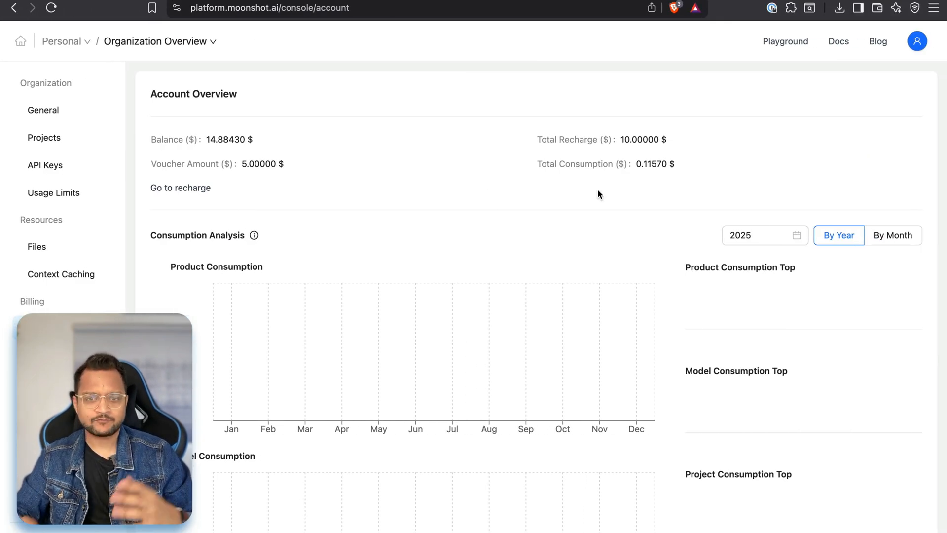
mouse_move(639, 195)
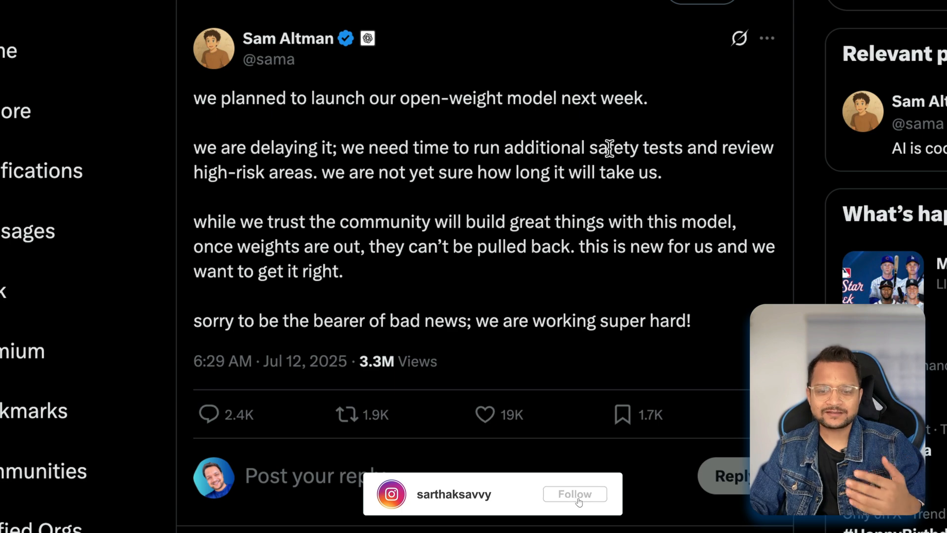
left_click_drag(608, 147, 356, 172)
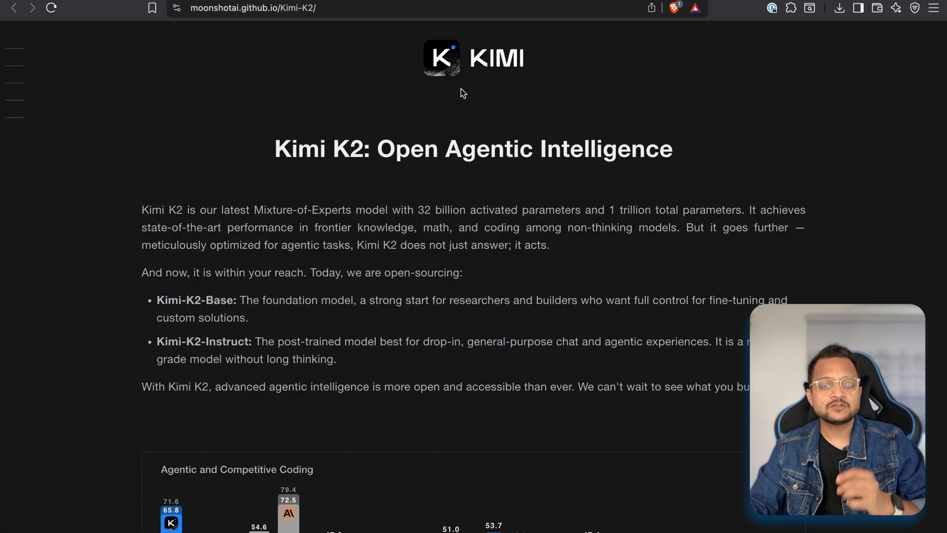
Scroll the Kimi K2 blog down to the agentic coding, tool use and math benchmark charts
scroll("down", 3)
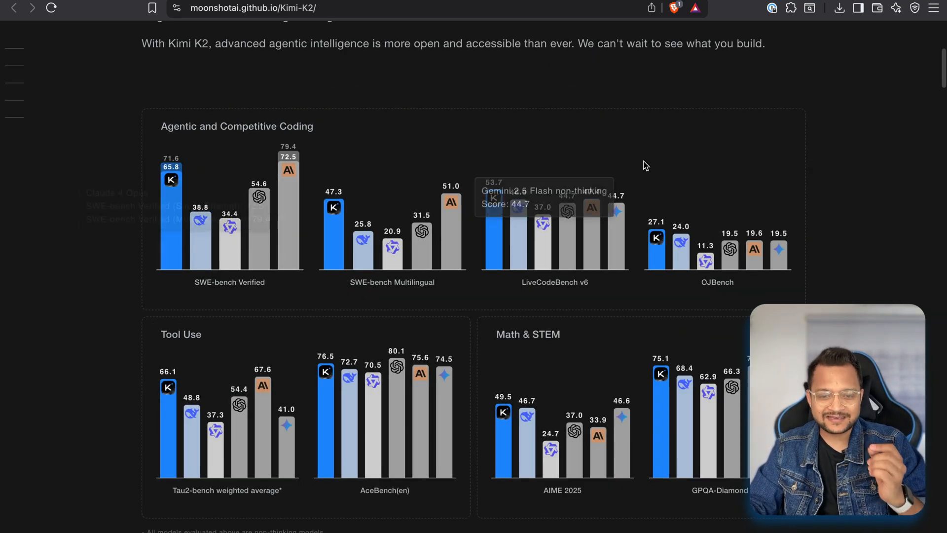
Scroll past the Tau2-bench Tool Use scores to the detailed coding benchmark table
scroll("down", 3)
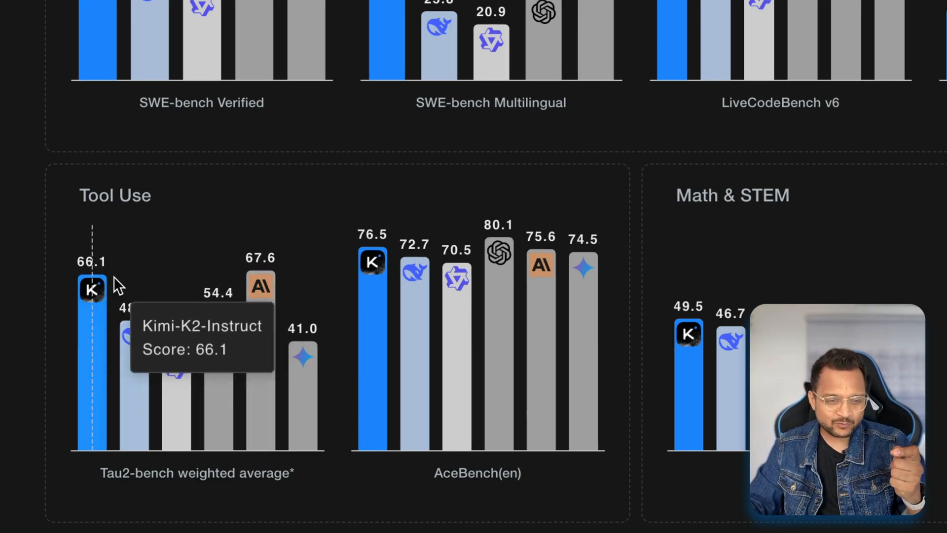
mouse_move(261, 286)
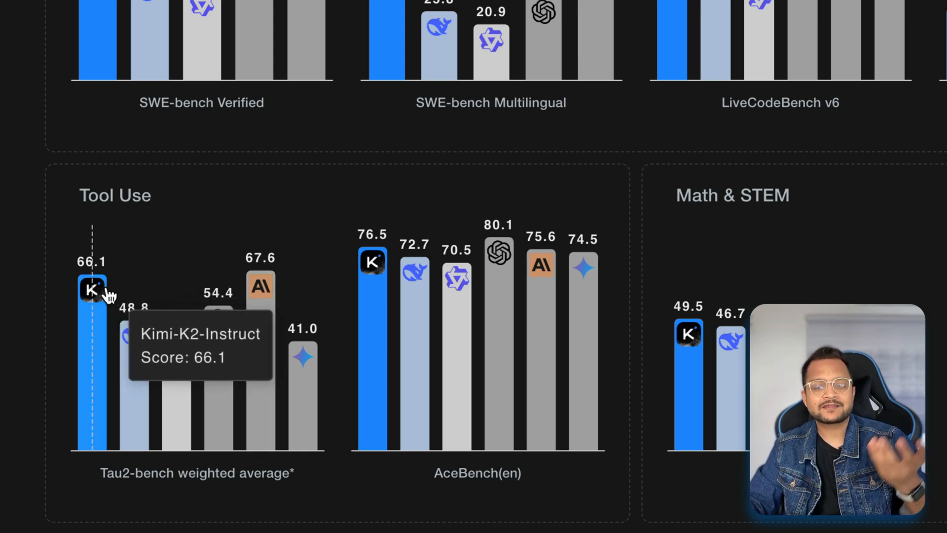
mouse_move(261, 287)
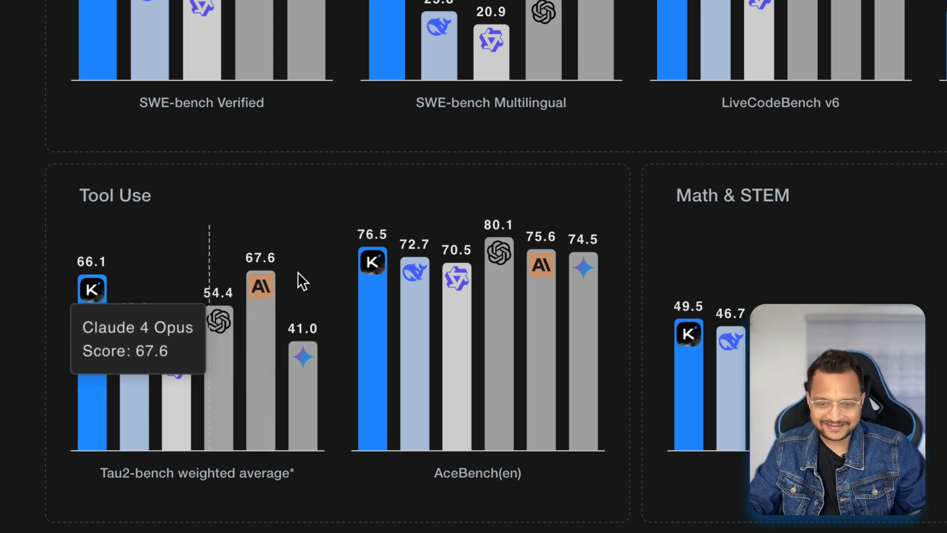
scroll("right", 3)
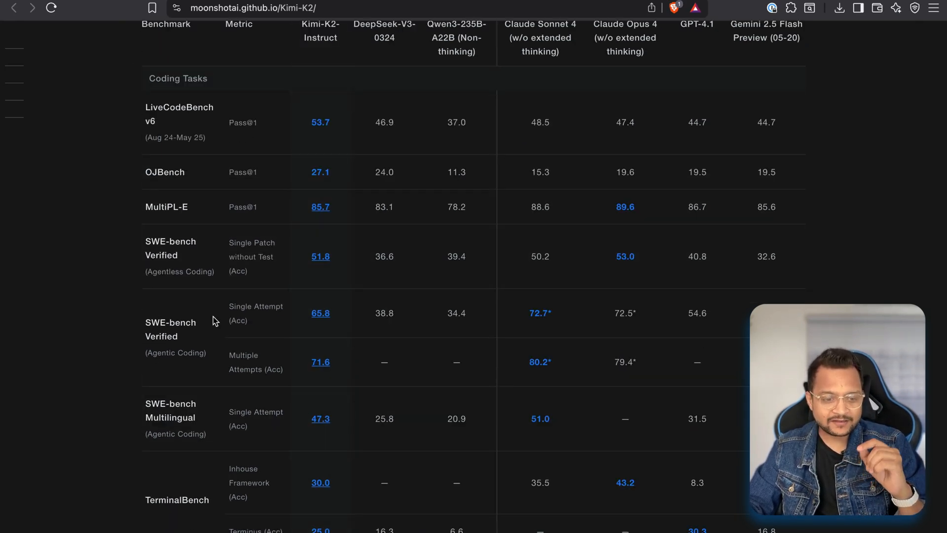
Scroll through the tool use, math & STEM and general task scores to MuonClip Optimizer
scroll("down", 3)
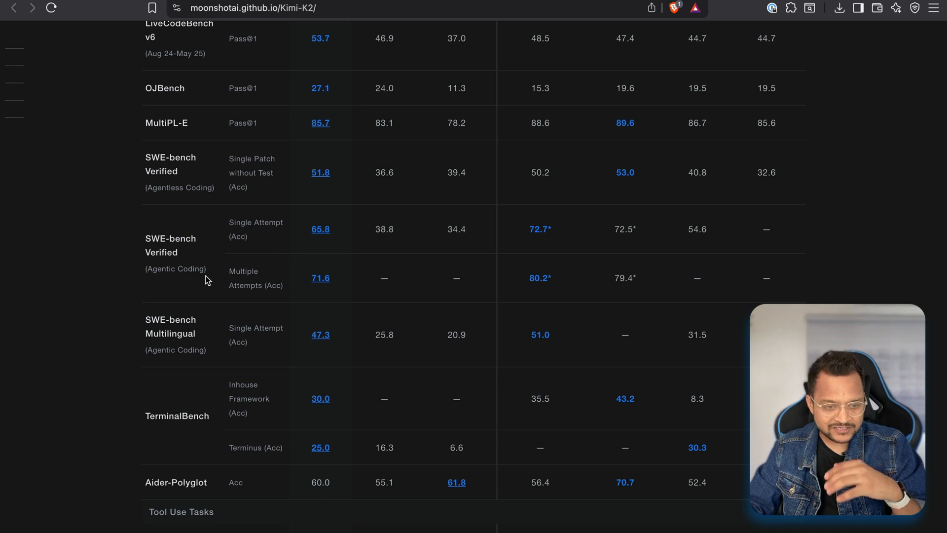
scroll("down", 3)
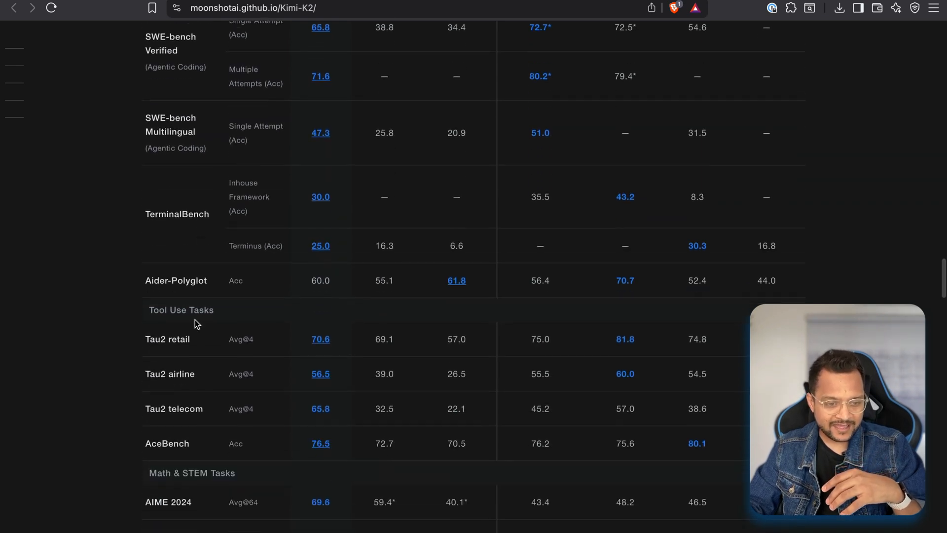
scroll("down", 3)
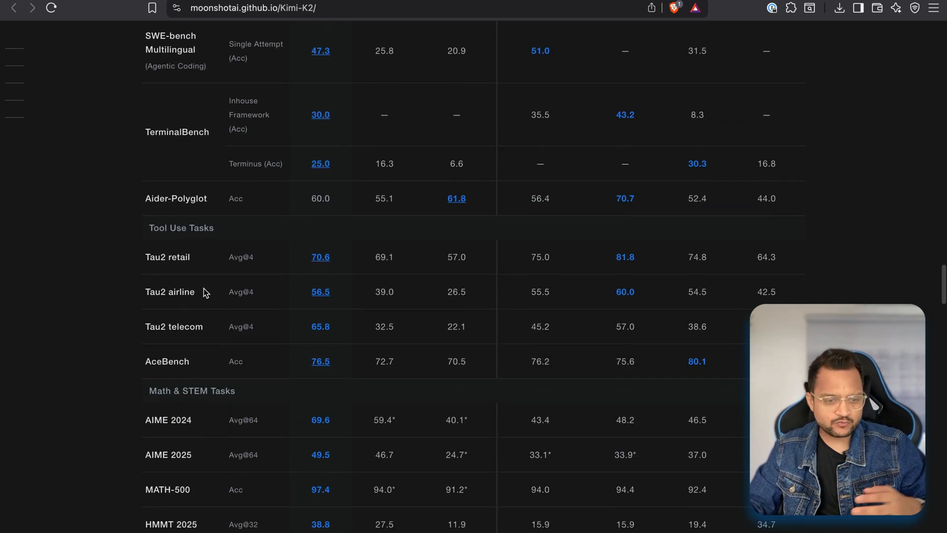
scroll("down", 3)
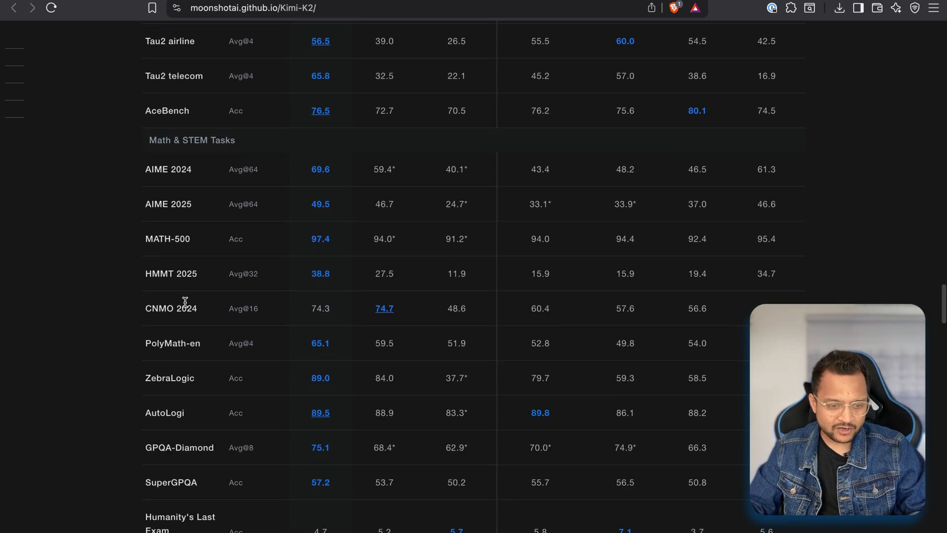
scroll("down", 3)
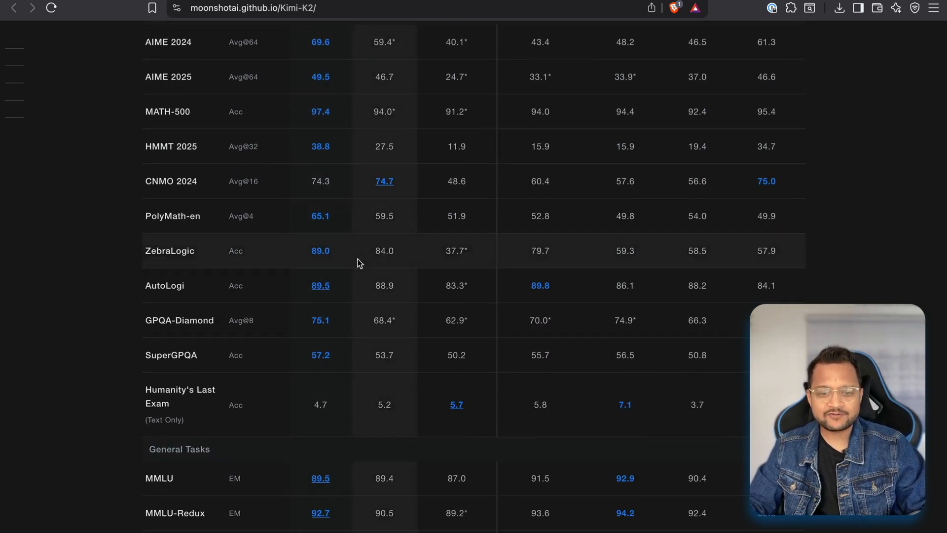
scroll("down", 3)
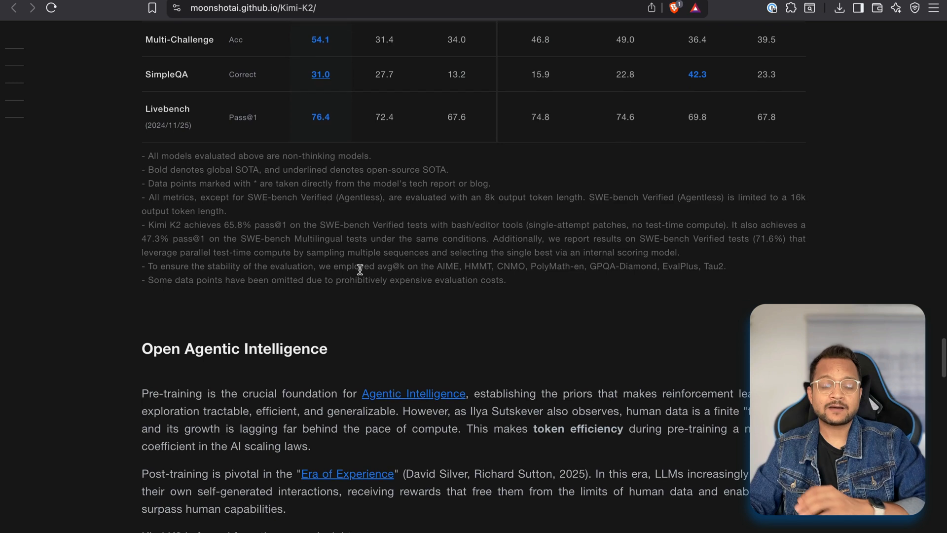
scroll("down", 3)
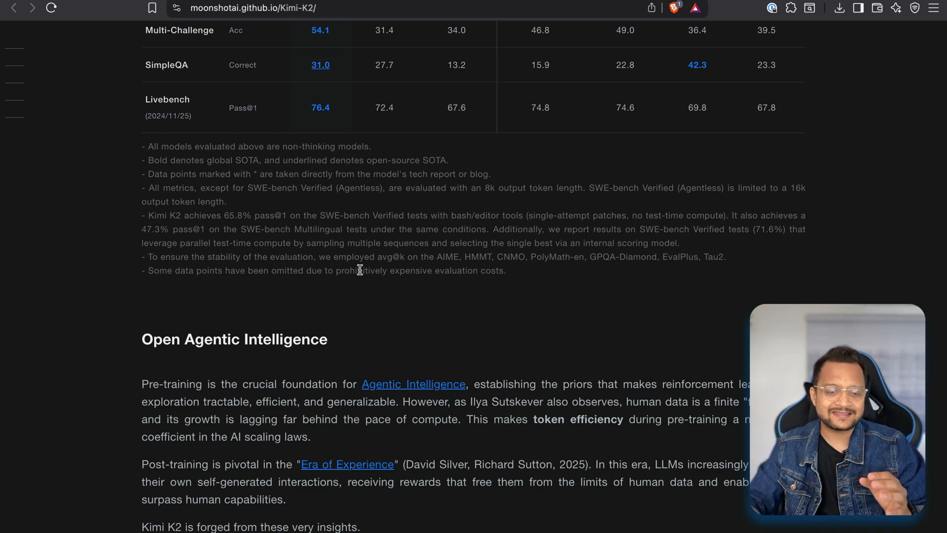
scroll("down", 3)
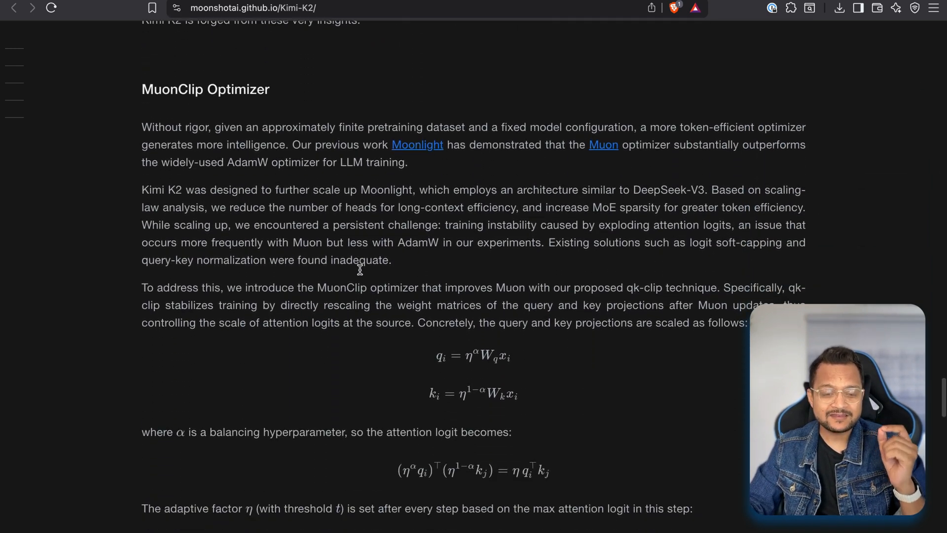
Scroll down to the Loss vs Tokens chart showing spike-free 15.5T-token pre-training
scroll("down", 3)
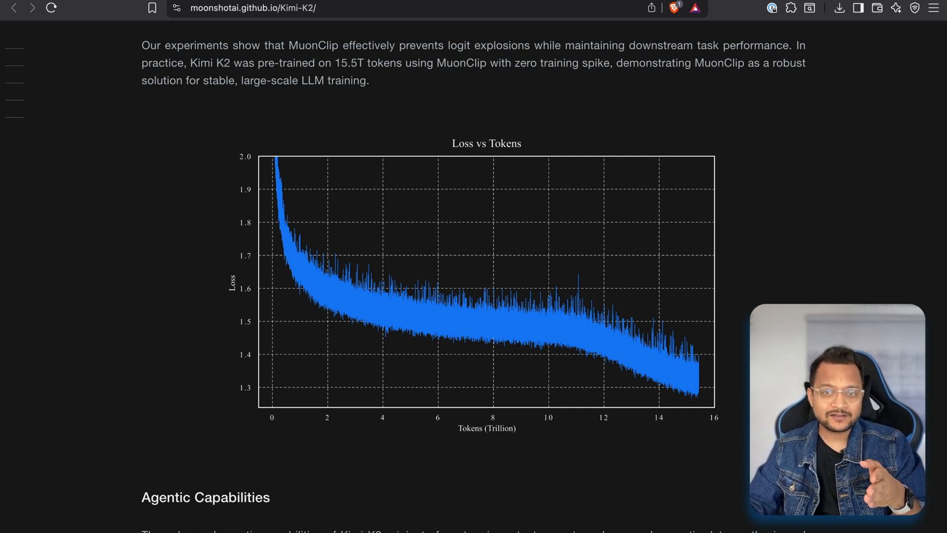
scroll("down", 3)
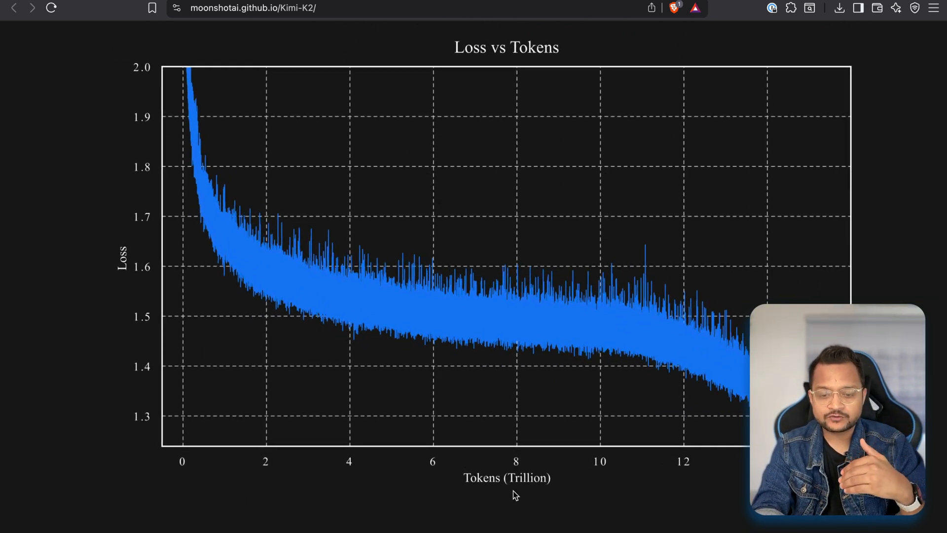
mouse_move(213, 371)
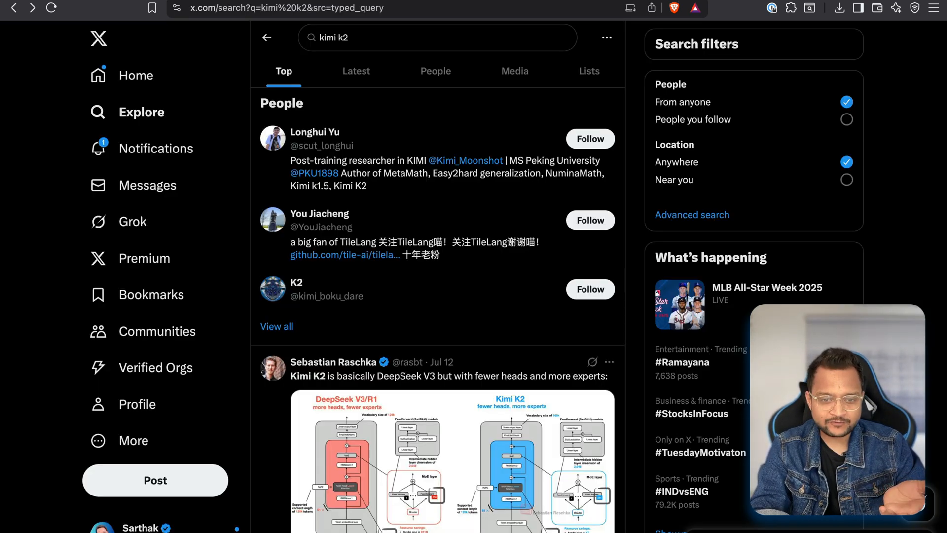
scroll("down", 3)
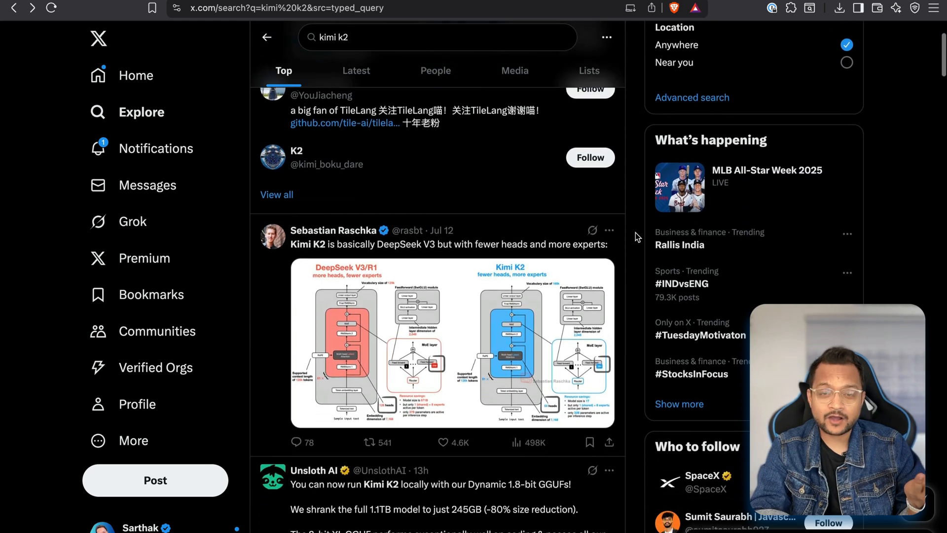
scroll("down", 3)
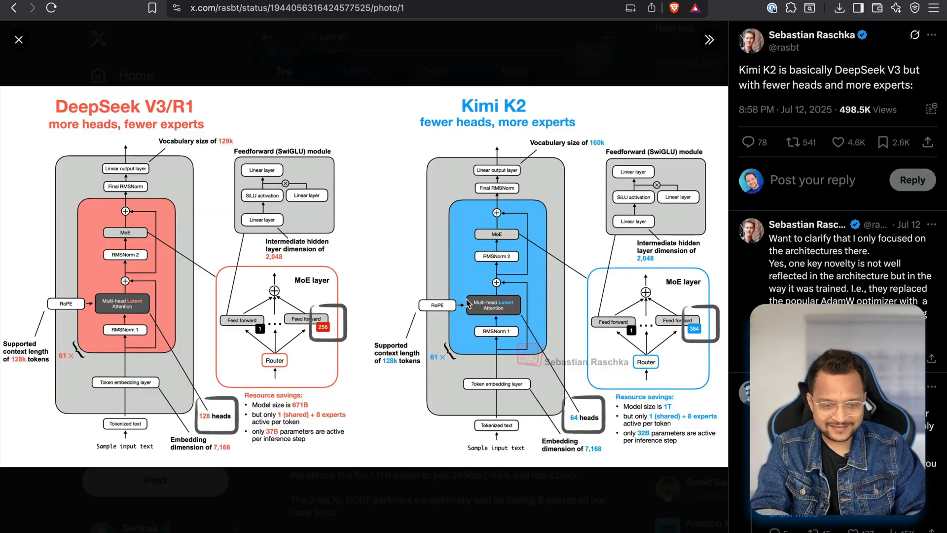
mouse_move(527, 68)
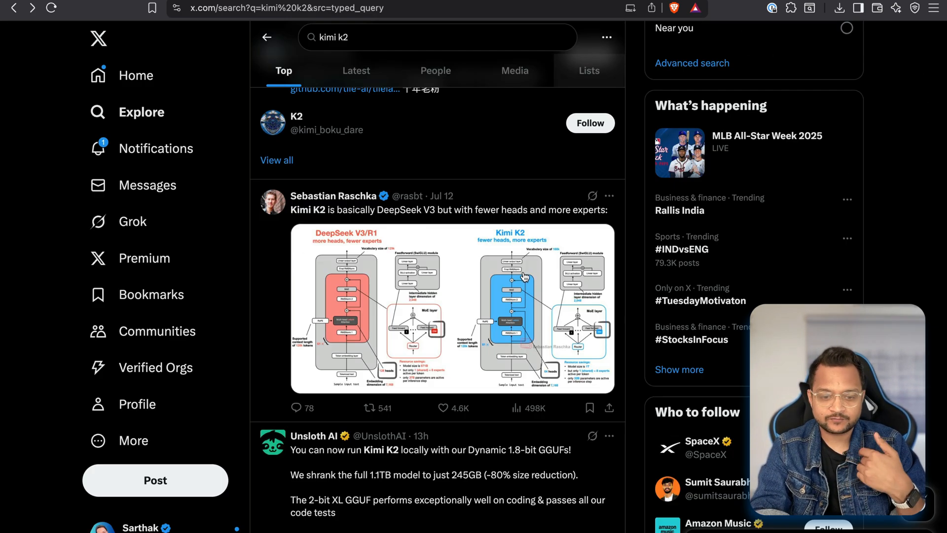
Scroll the X kimi k2 results to community posts on its coding ability and cost
scroll("down", 3)
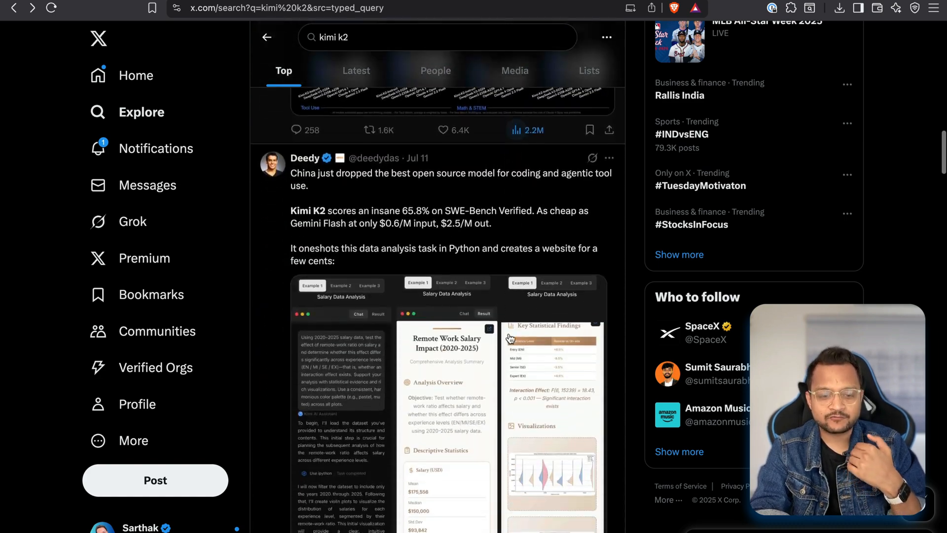
scroll("down", 3)
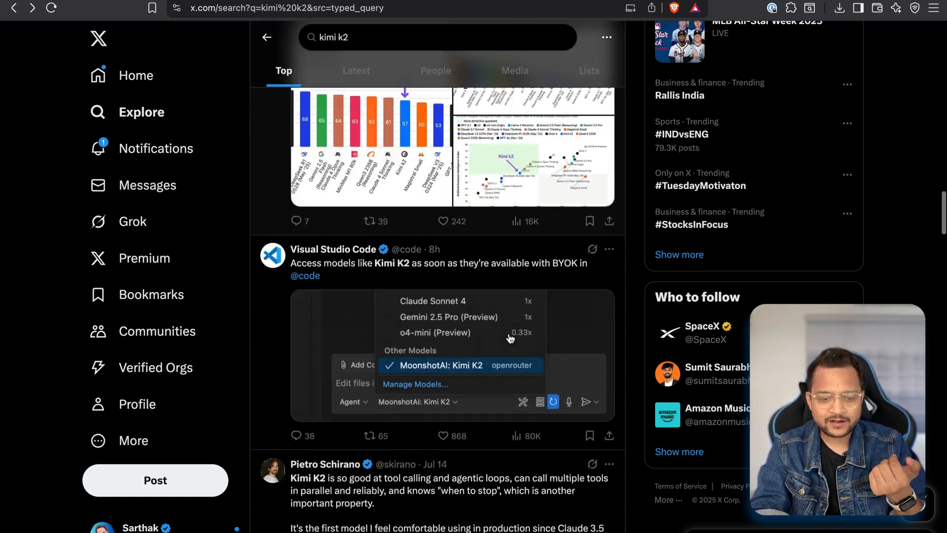
scroll("down", 3)
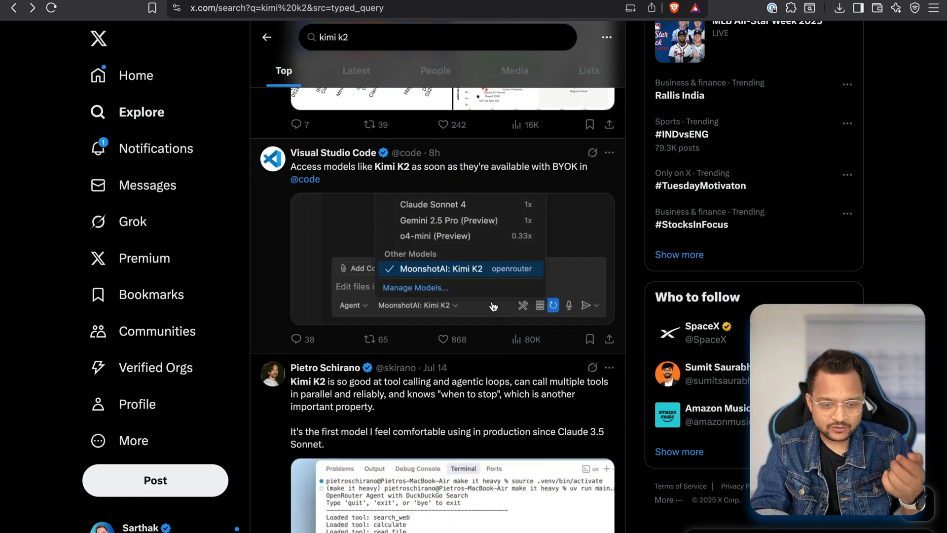
scroll("down", 3)
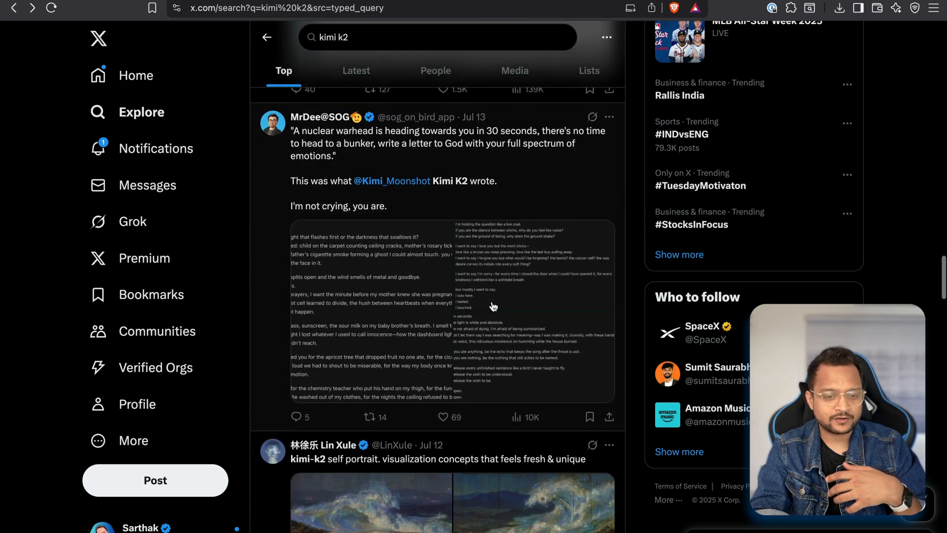
scroll("down", 3)
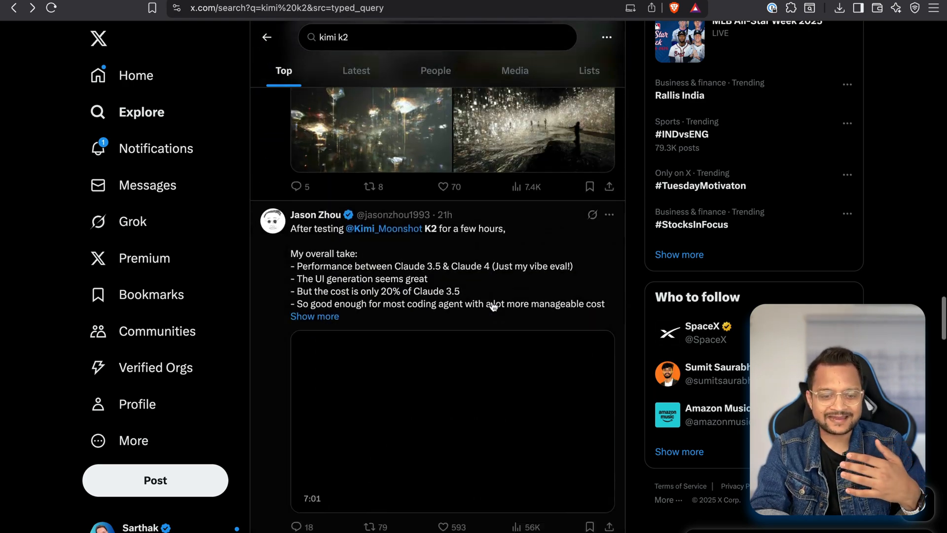
scroll("down", 3)
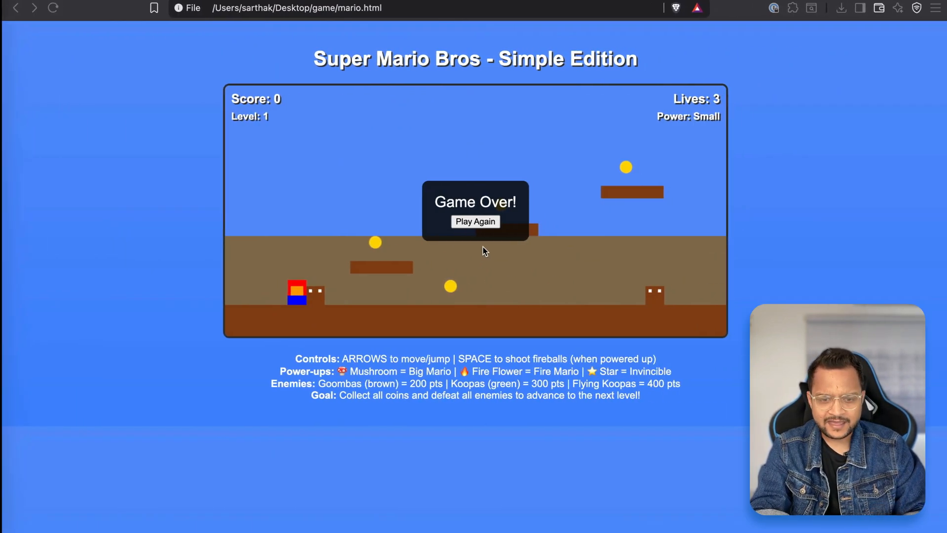
Choose Play Again in the Game Over popup to restart the Mario game
left_click(475, 221)
type("0")
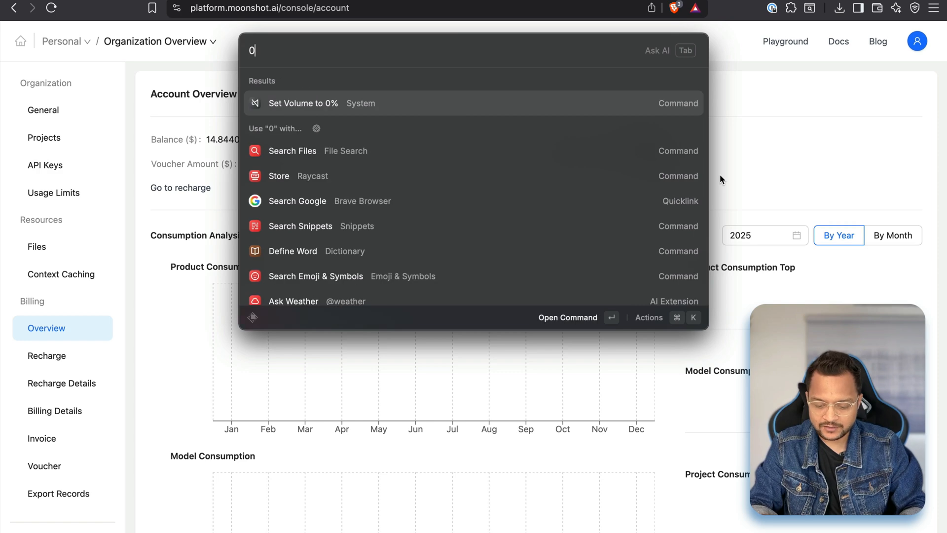
Enter 0.156-0.115 into Raycast's calculator to get 0.041
type(".156-")
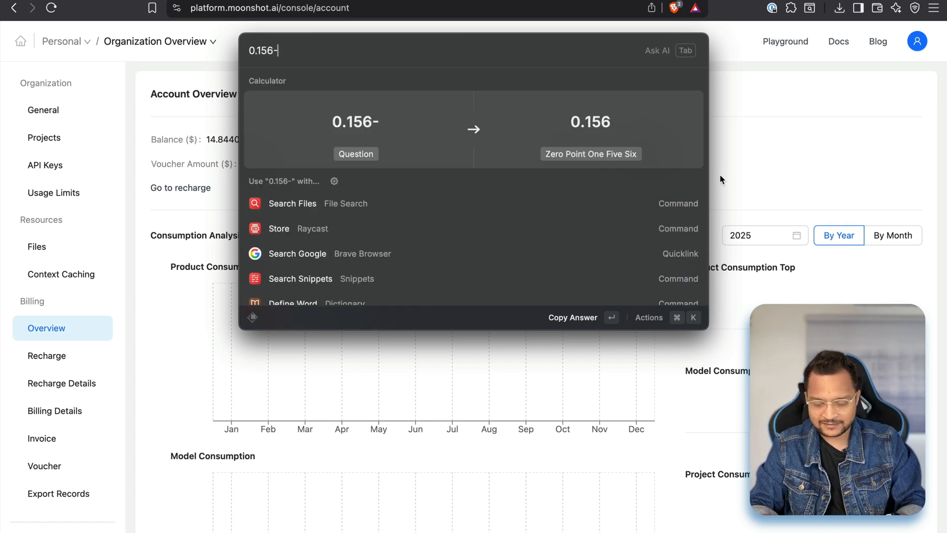
type("0.115")
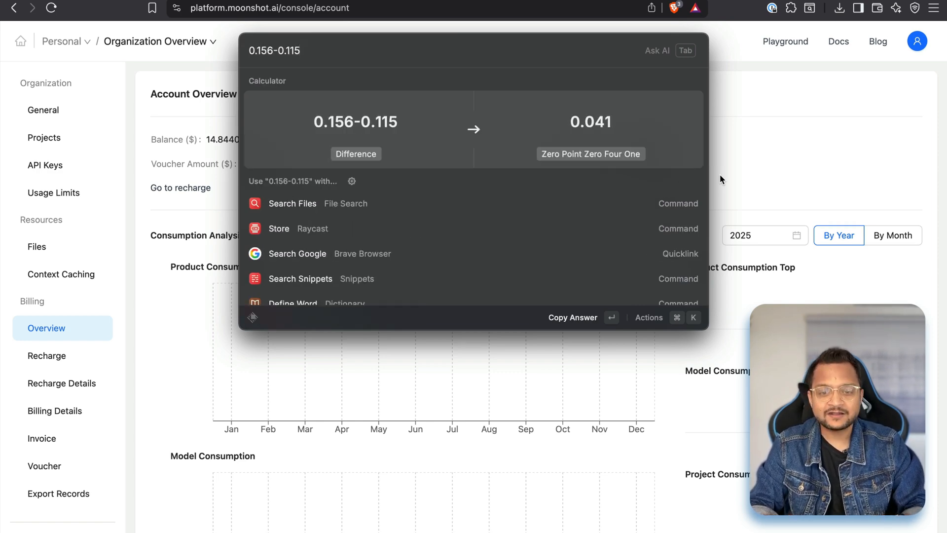